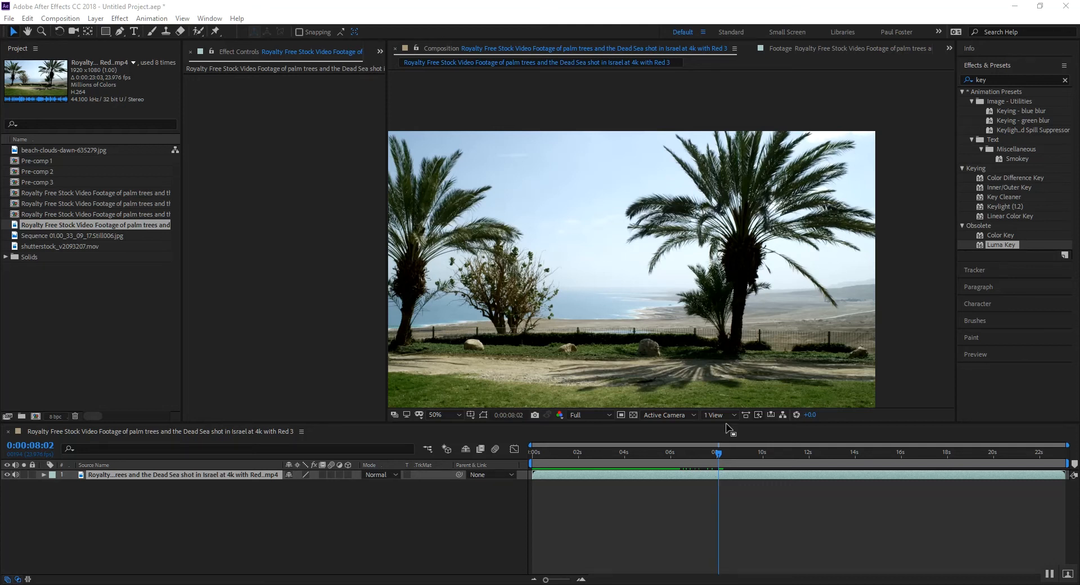
pyautogui.moveTo(563, 270)
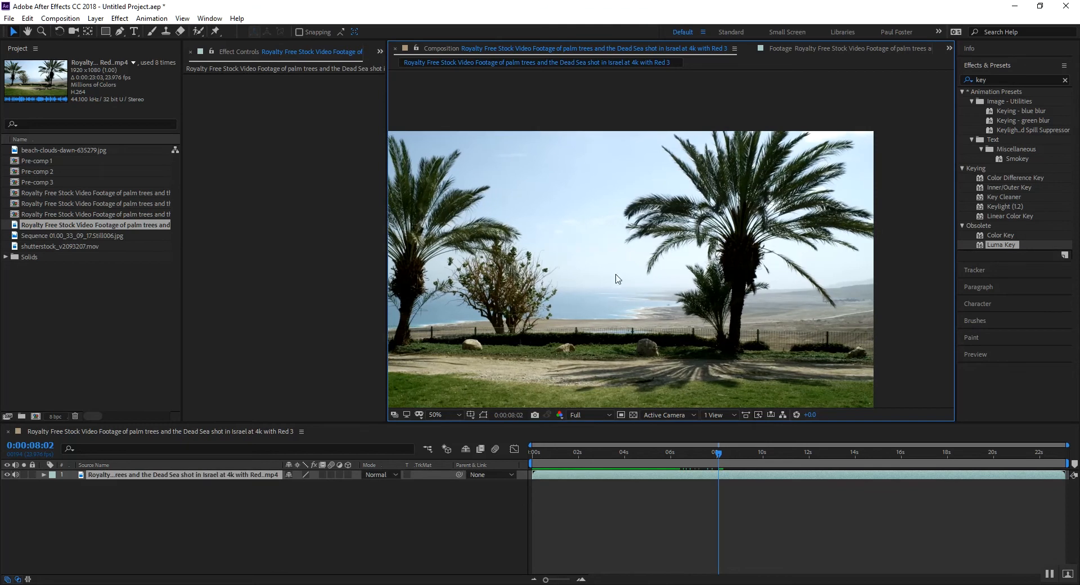
# Magnify the viewer and move through the shot to inspect the palm against the sky.
pyautogui.click(438, 414)
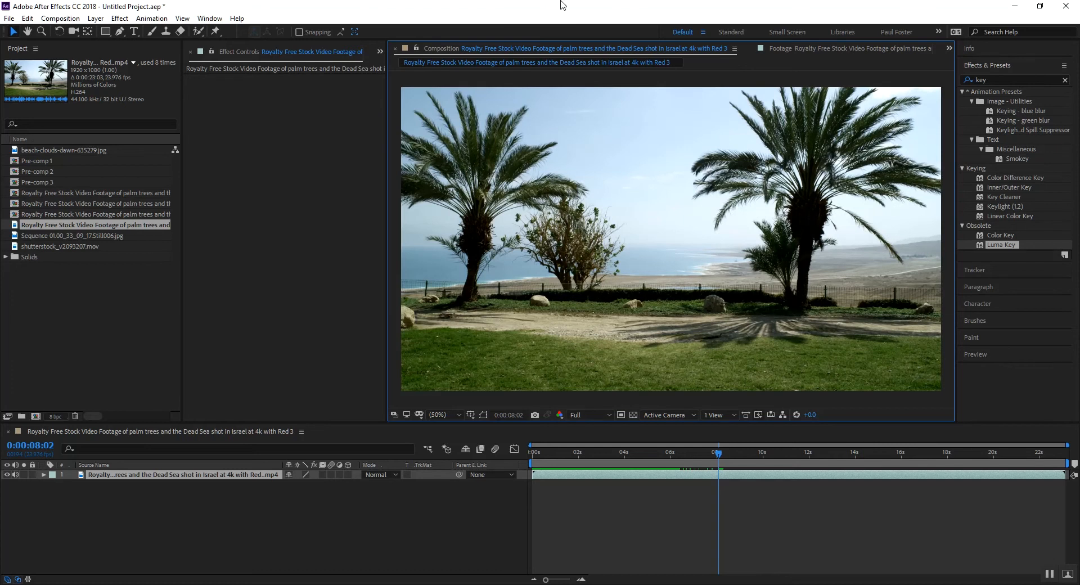
pyautogui.moveTo(687, 440)
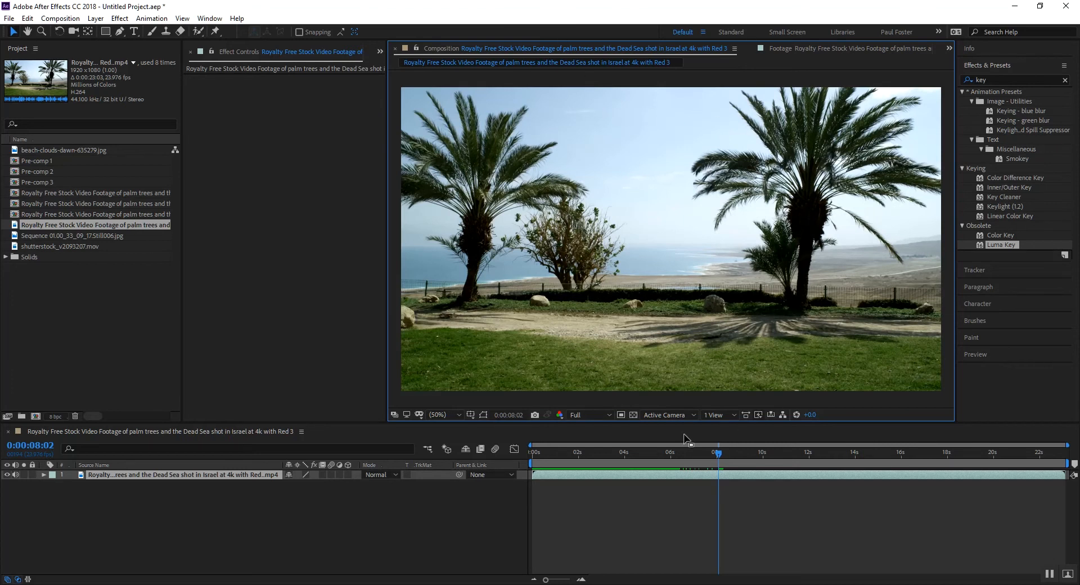
pyautogui.click(737, 453)
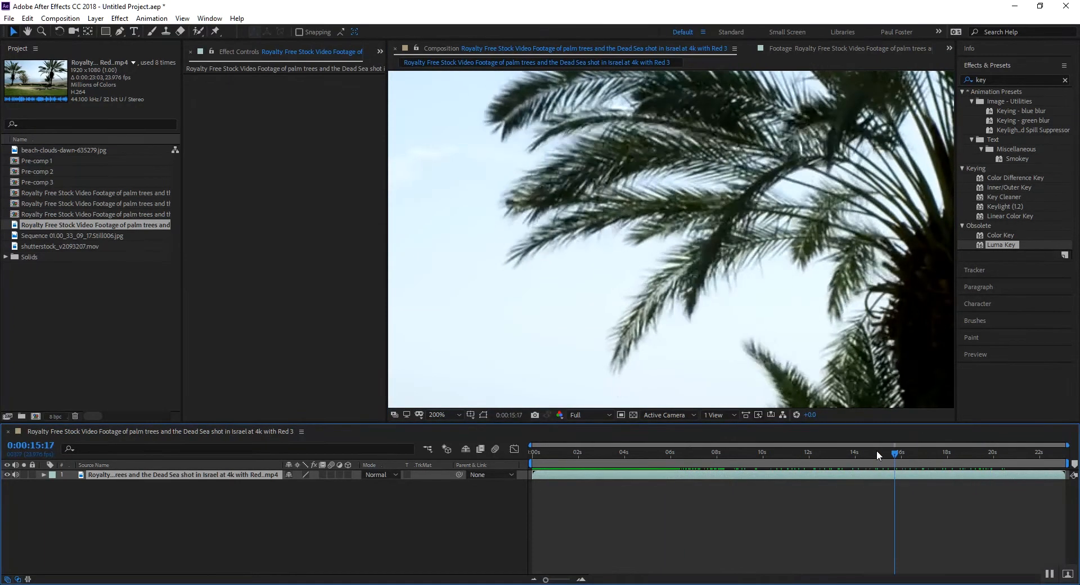
pyautogui.click(669, 452)
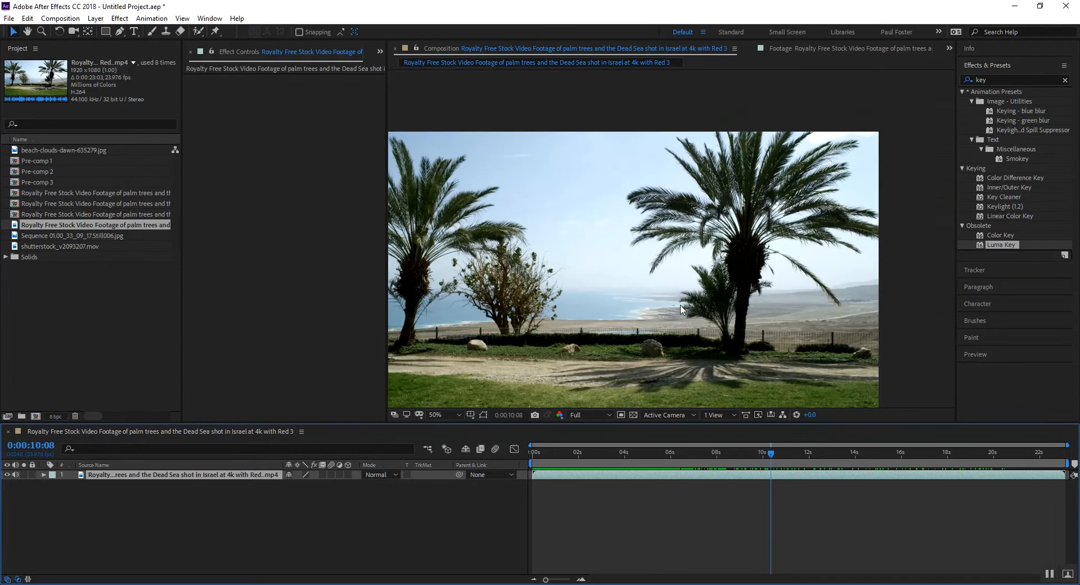
pyautogui.moveTo(500, 286)
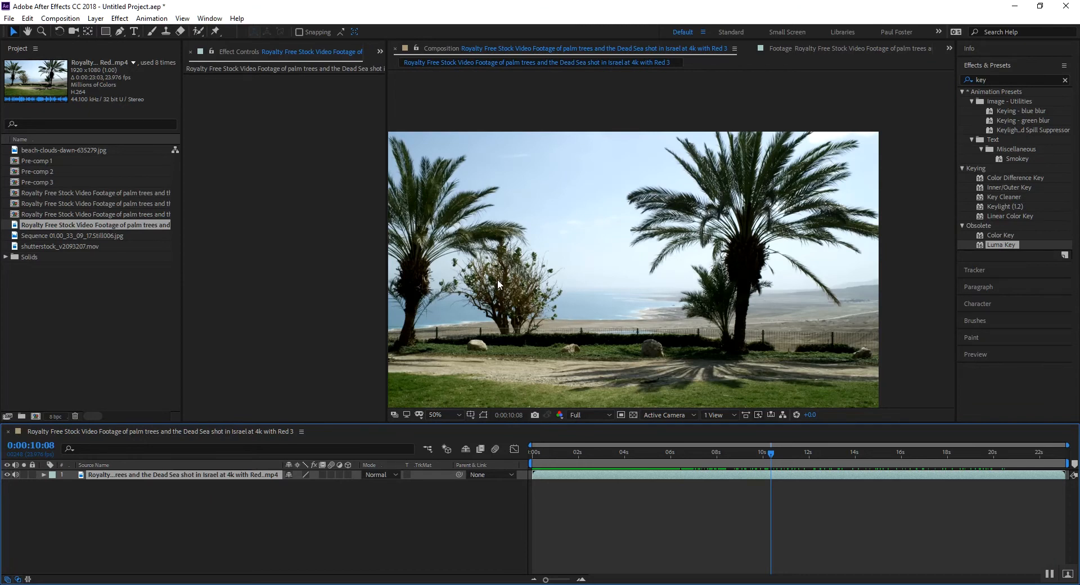
pyautogui.moveTo(542, 251)
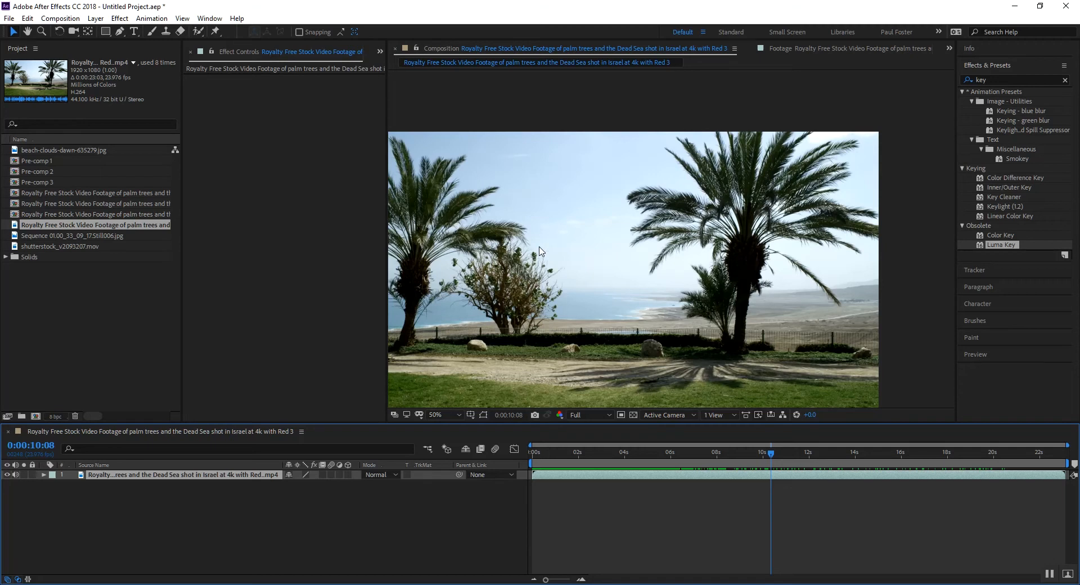
pyautogui.moveTo(573, 247)
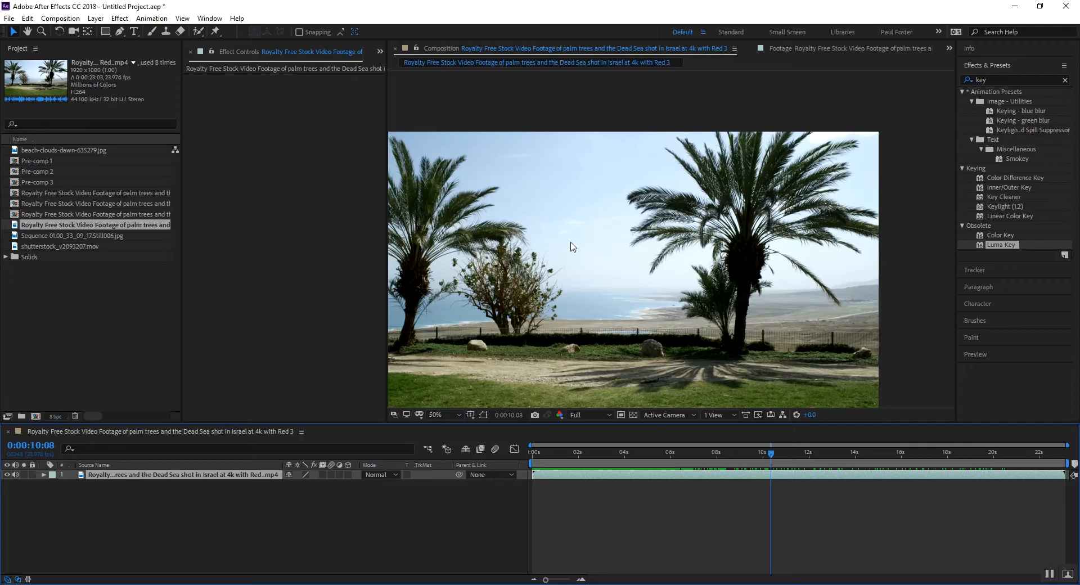
pyautogui.moveTo(584, 240)
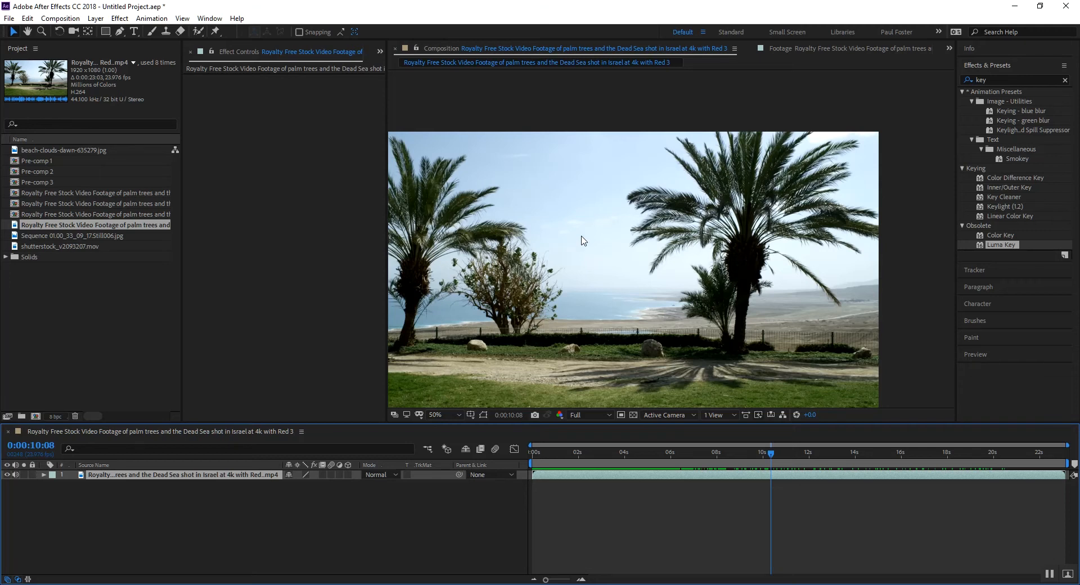
pyautogui.click(436, 414)
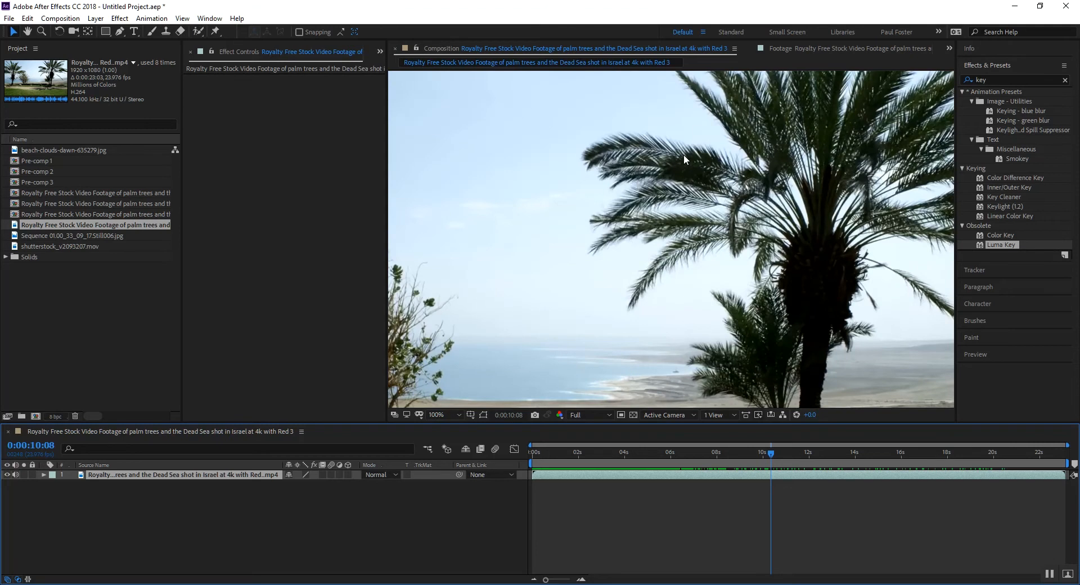
pyautogui.moveTo(280, 151)
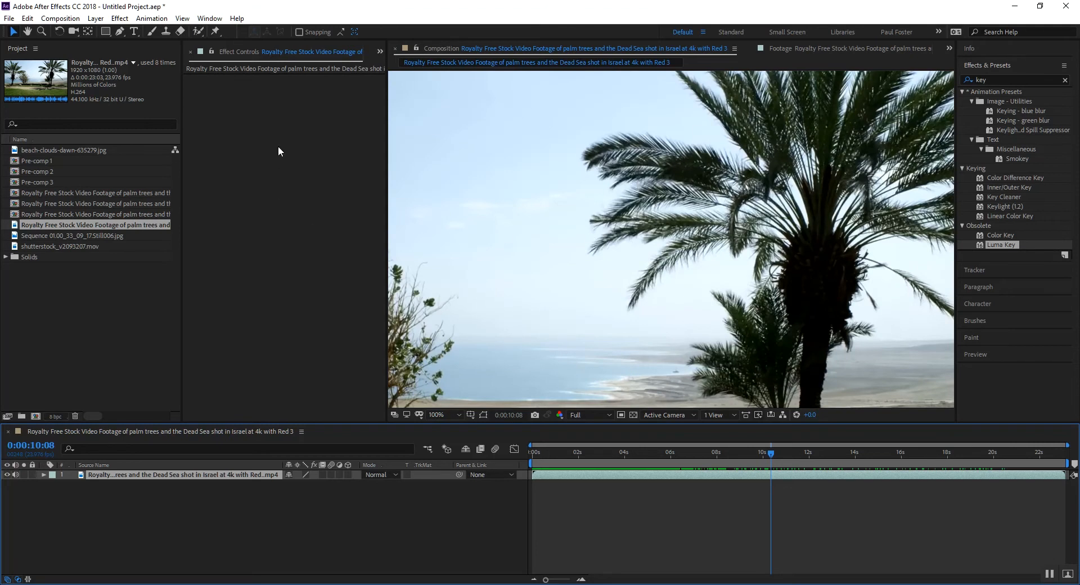
pyautogui.moveTo(284, 93)
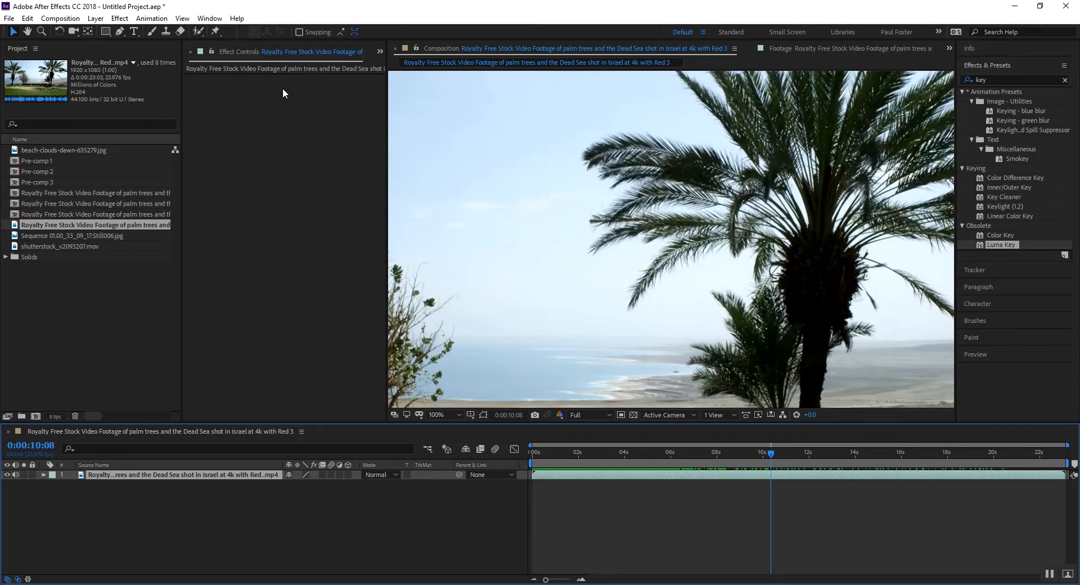
# Rename the top footage copy 'Matte' and the bottom copy 'Source'.
pyautogui.rightClick(285, 93)
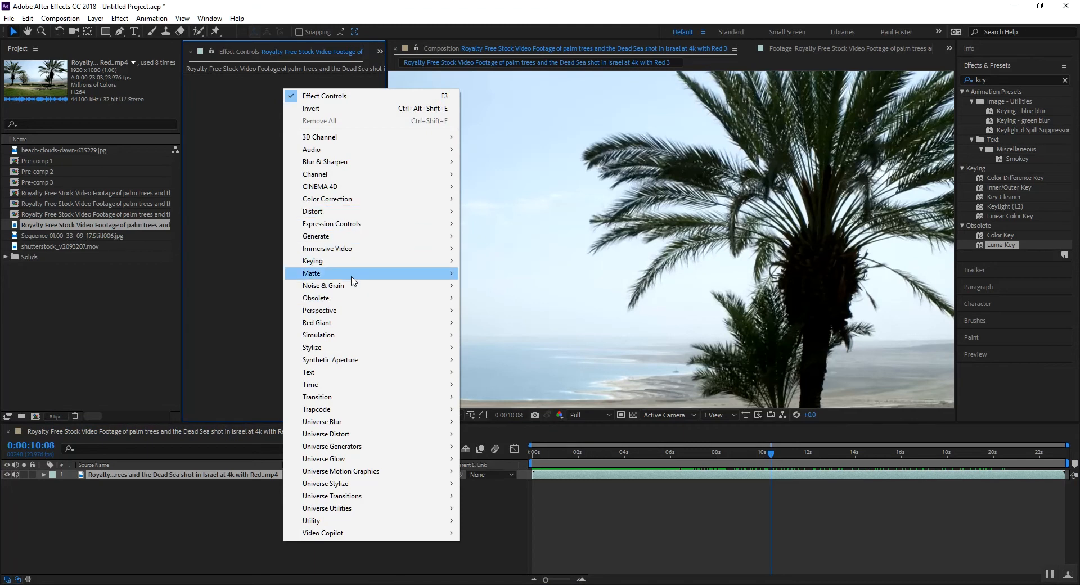
pyautogui.moveTo(337, 199)
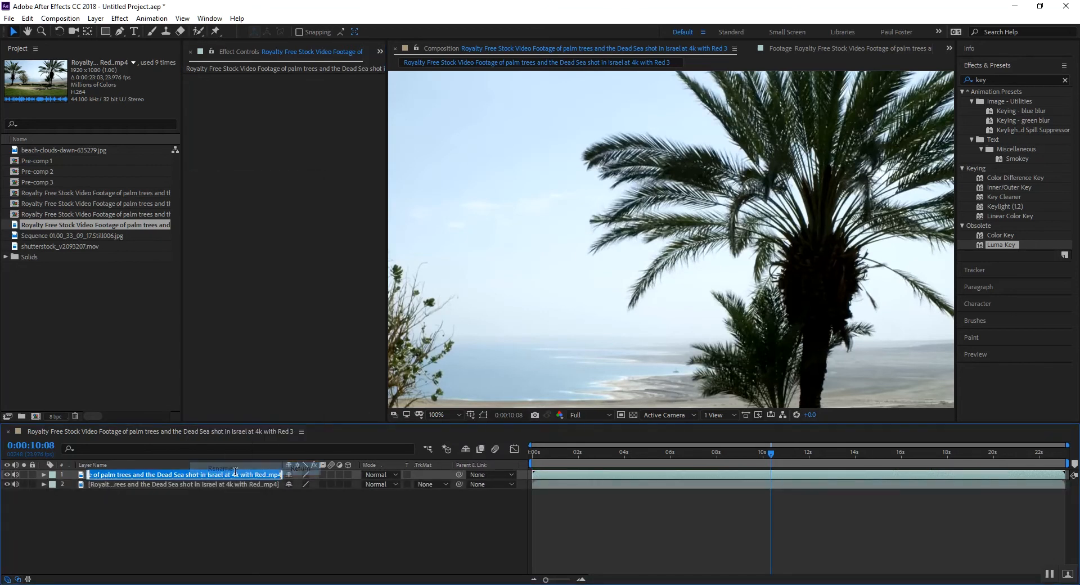
pyautogui.write('Matte')
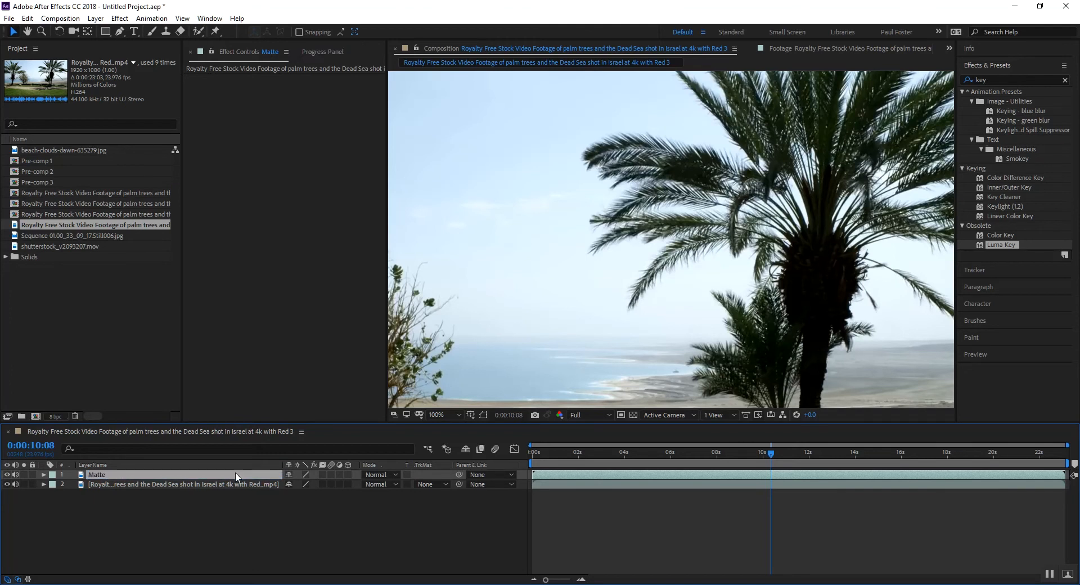
pyautogui.click(168, 484)
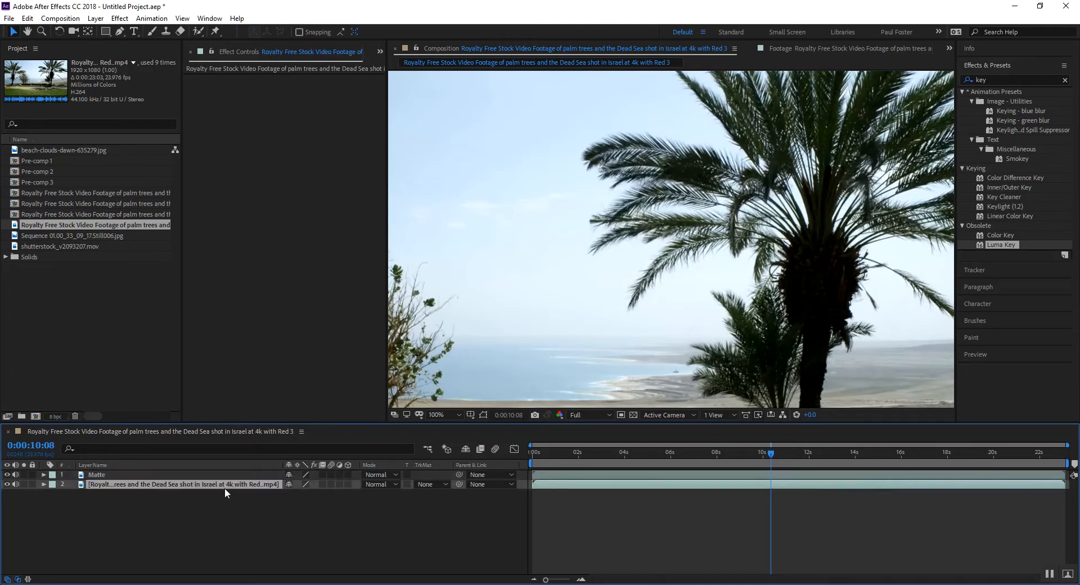
pyautogui.doubleClick(174, 483)
pyautogui.write('Source')
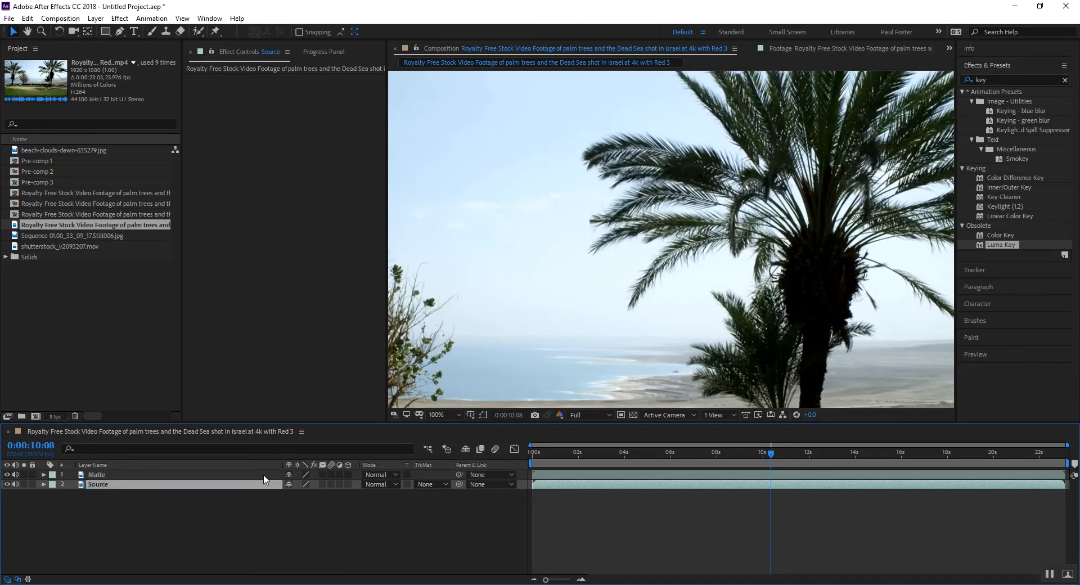
pyautogui.click(97, 474)
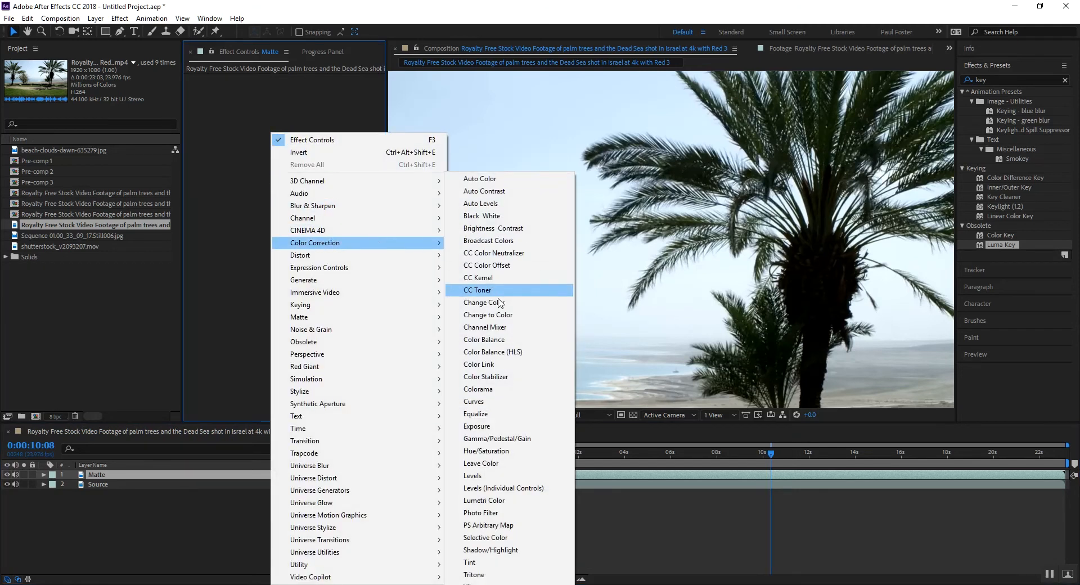
# Add Colorama to the Matte layer and set its Output Cycle palette to Ramp Grey.
pyautogui.click(478, 389)
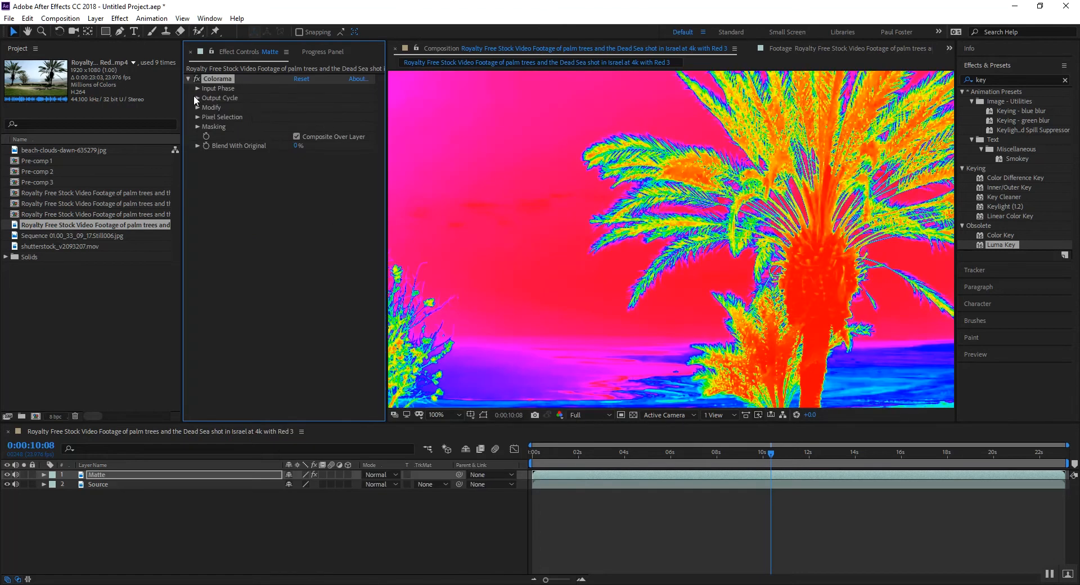
pyautogui.click(198, 97)
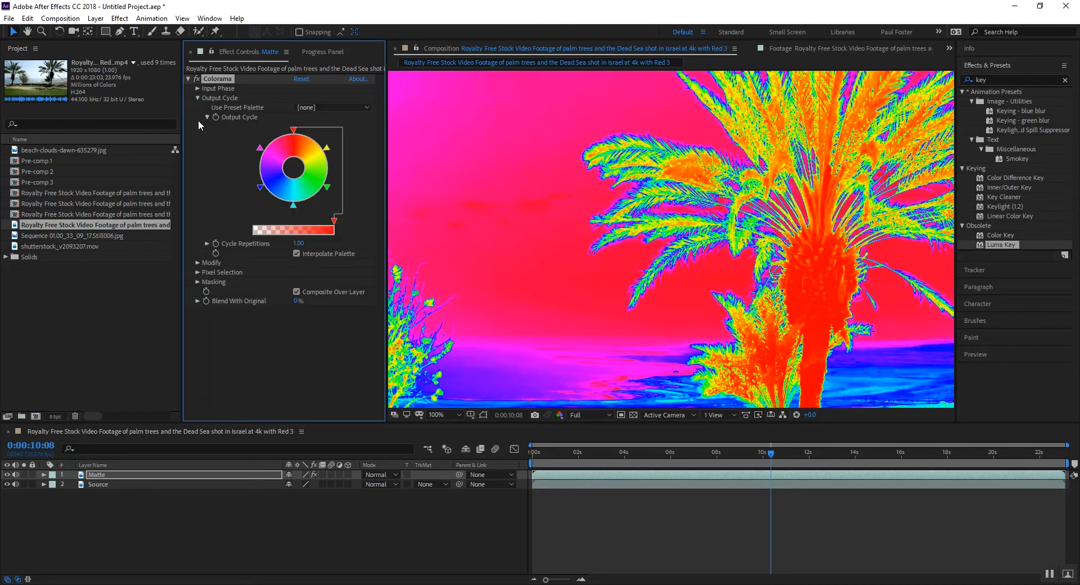
pyautogui.click(332, 107)
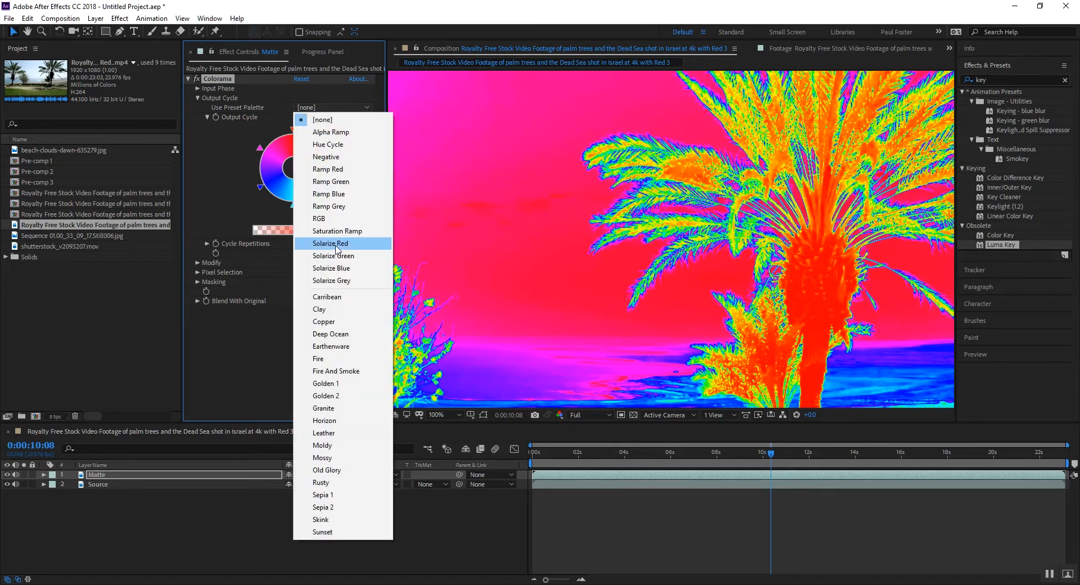
pyautogui.moveTo(336, 232)
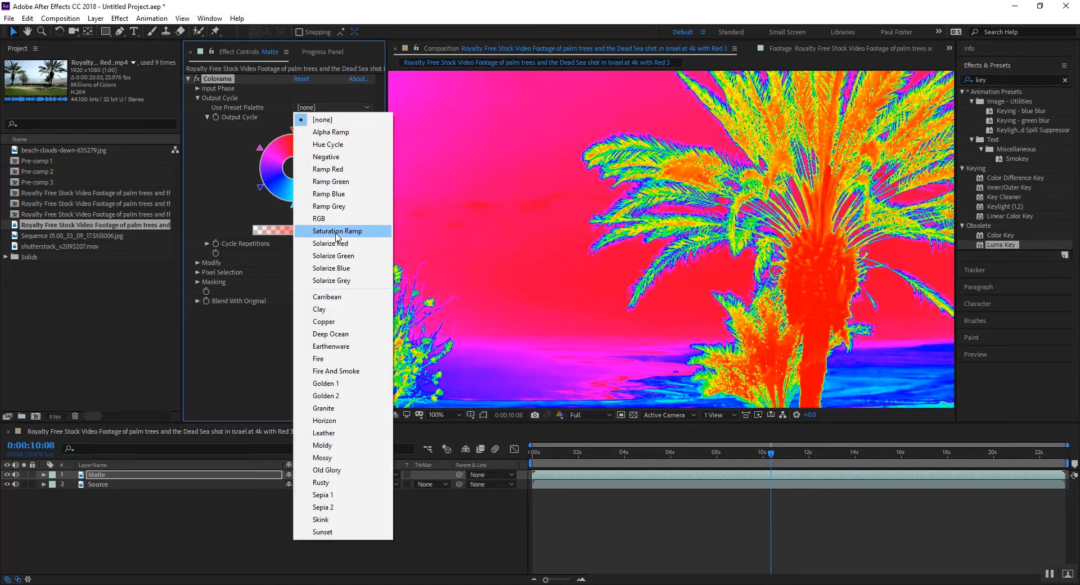
pyautogui.moveTo(343, 297)
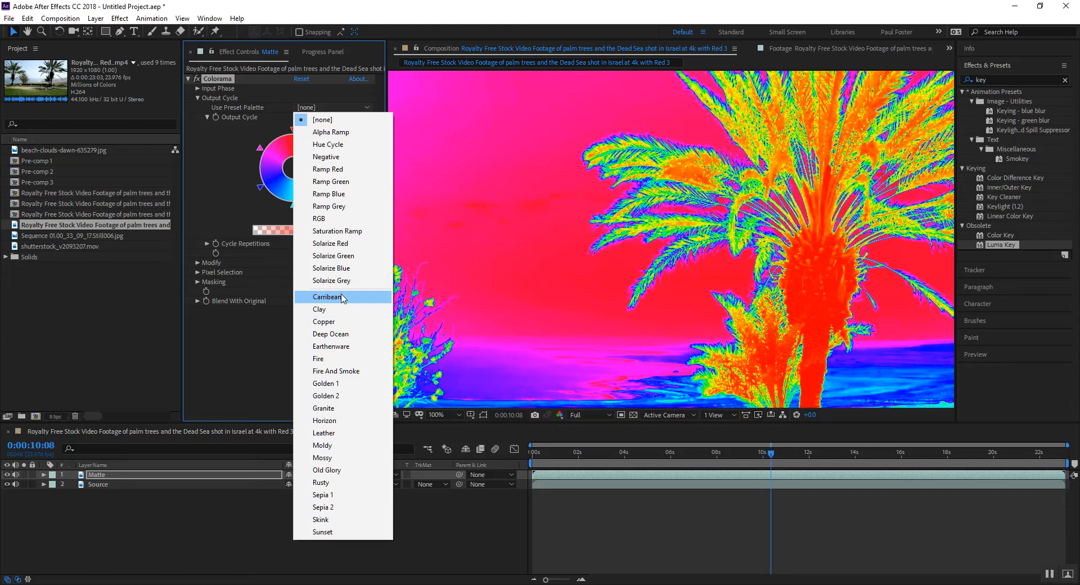
pyautogui.moveTo(337, 207)
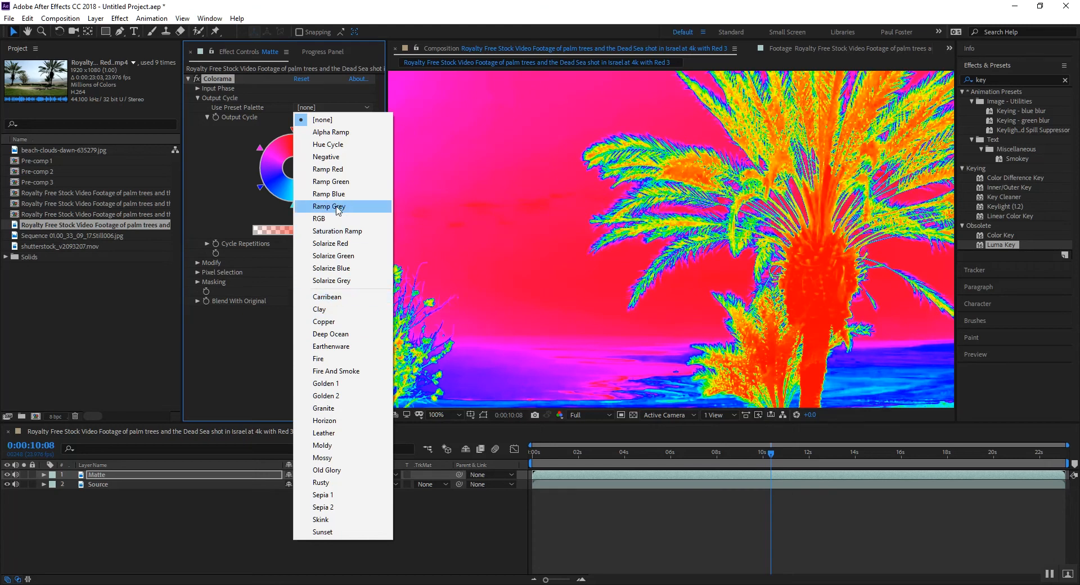
pyautogui.click(328, 206)
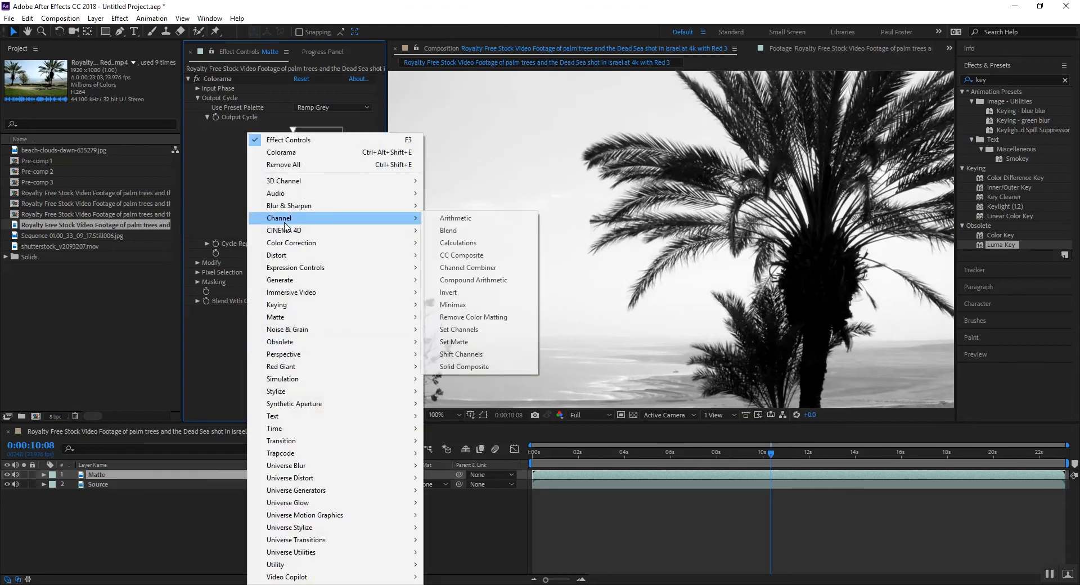
pyautogui.moveTo(448, 230)
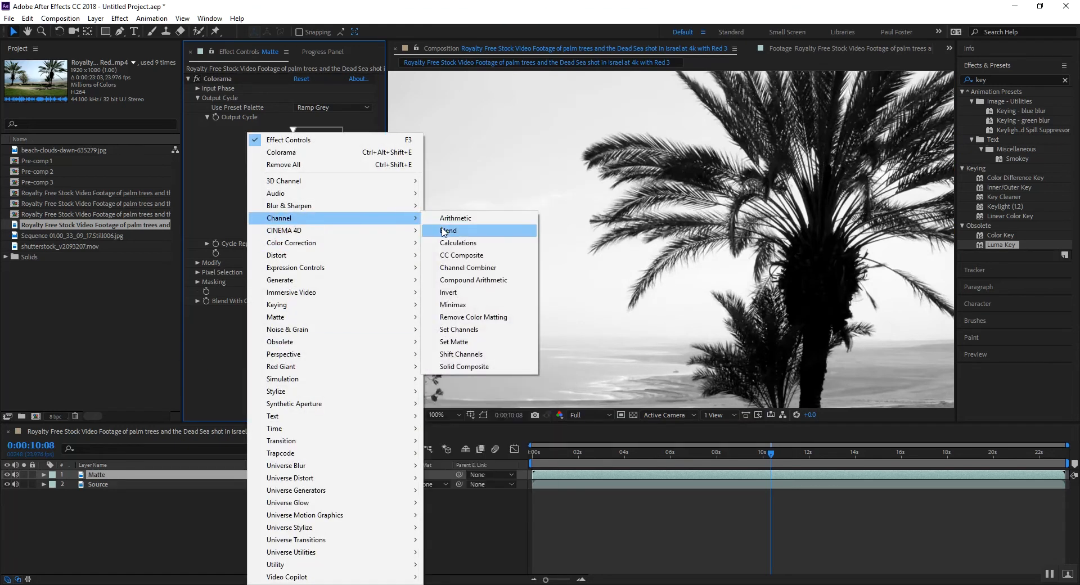
pyautogui.moveTo(455, 292)
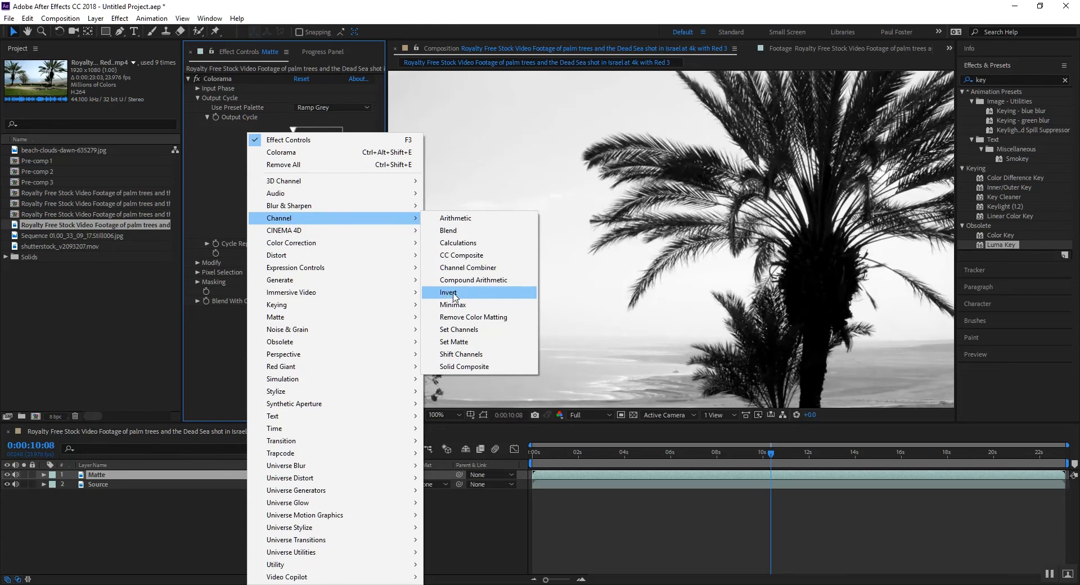
pyautogui.click(448, 293)
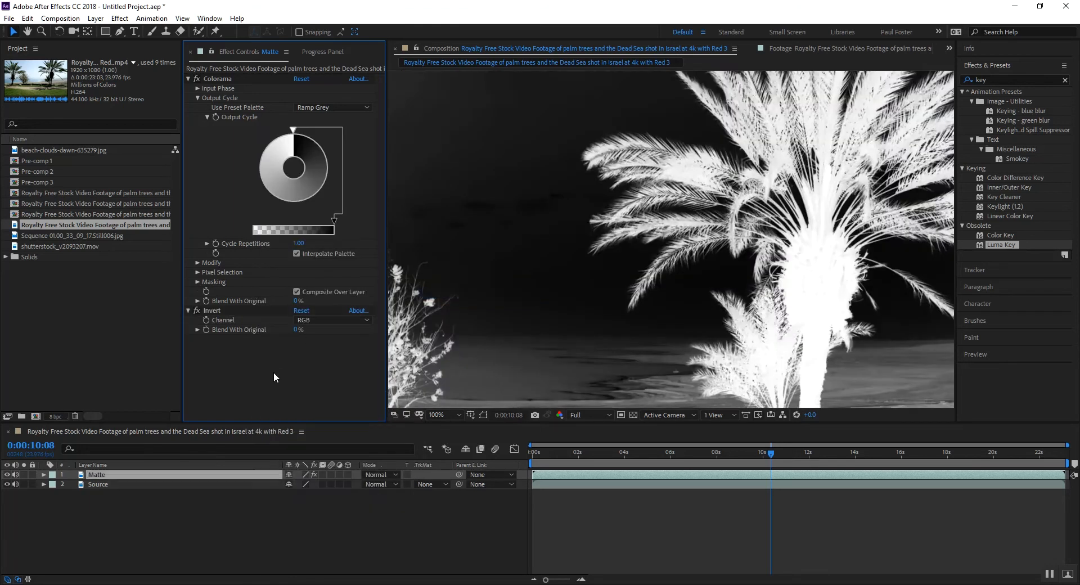
pyautogui.click(443, 415)
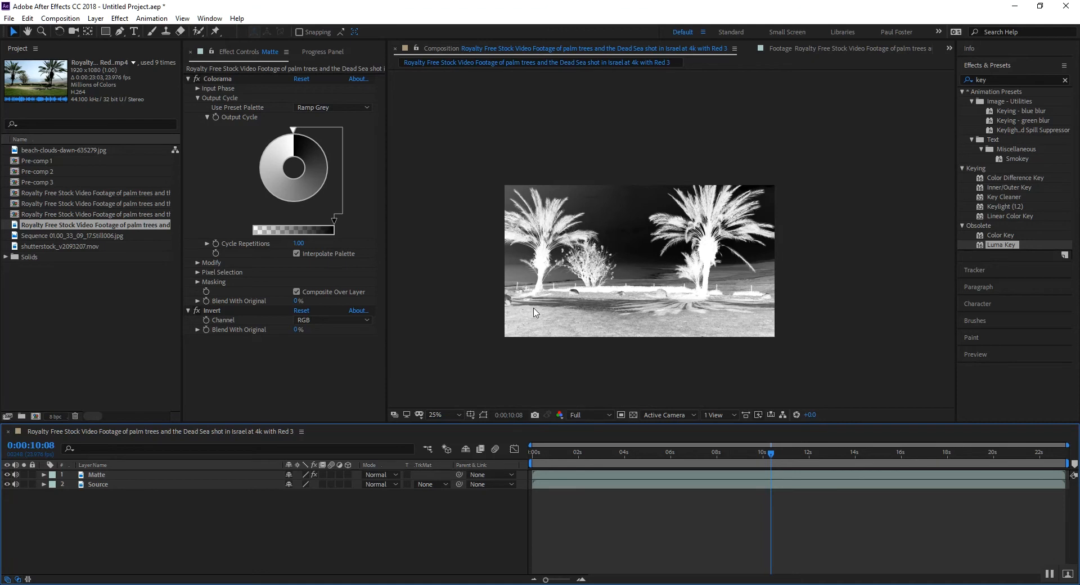
pyautogui.moveTo(833, 256)
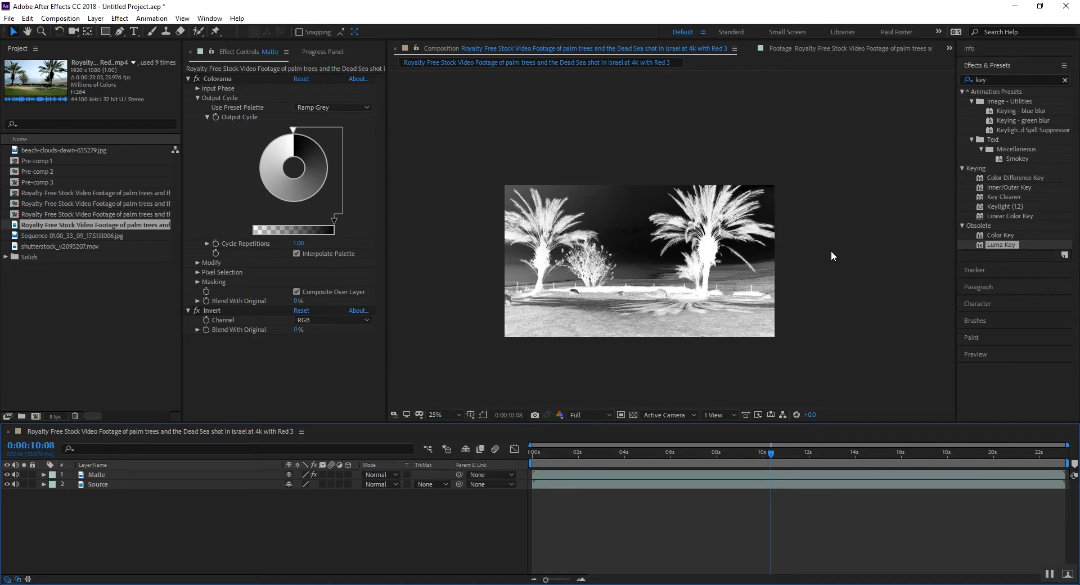
pyautogui.moveTo(709, 369)
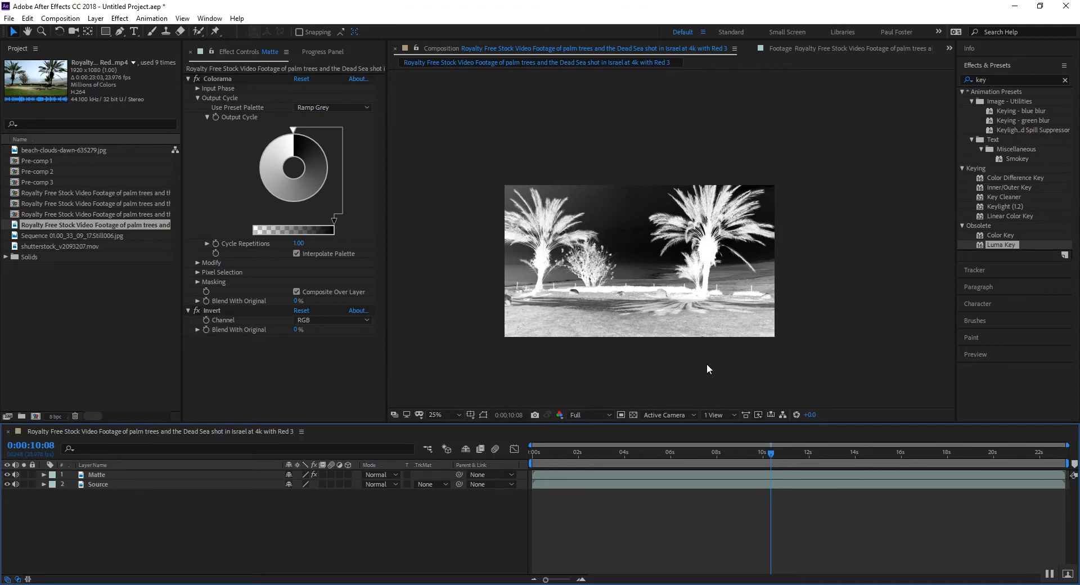
pyautogui.moveTo(266, 525)
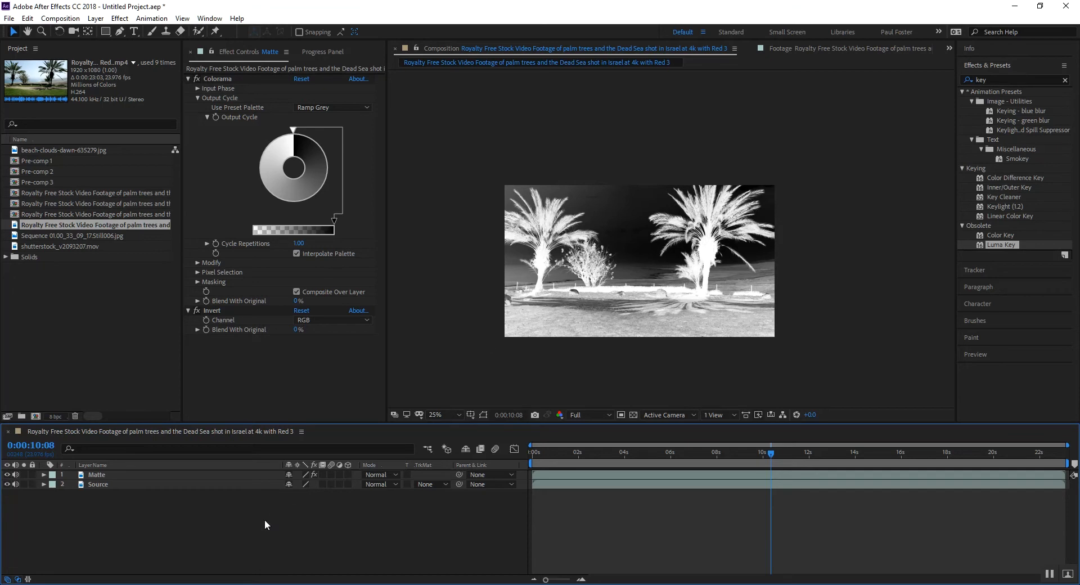
# Magnify the viewer to 200% on the fronds.
pyautogui.click(446, 414)
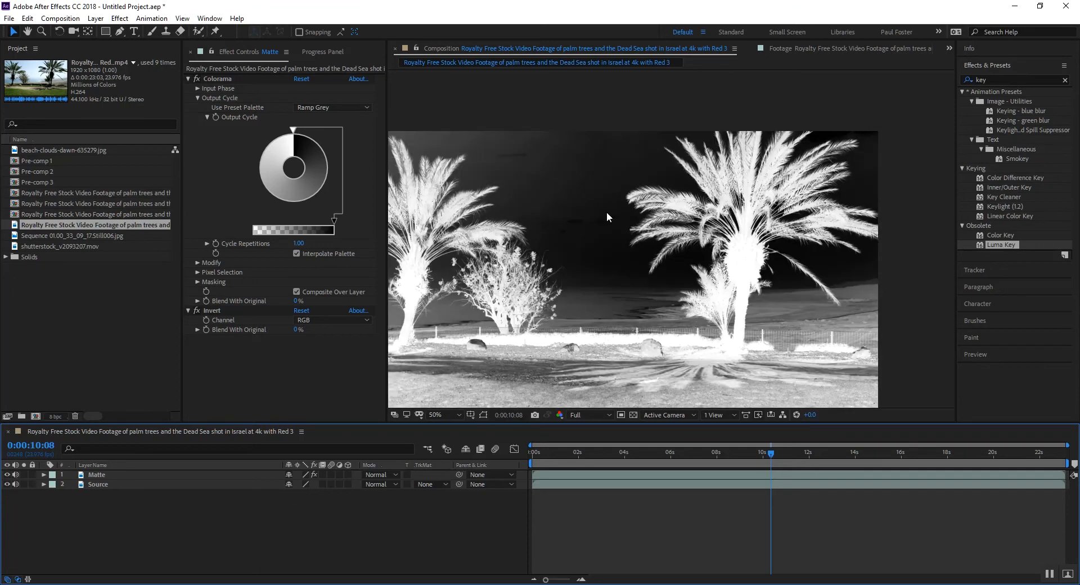
pyautogui.moveTo(882, 288)
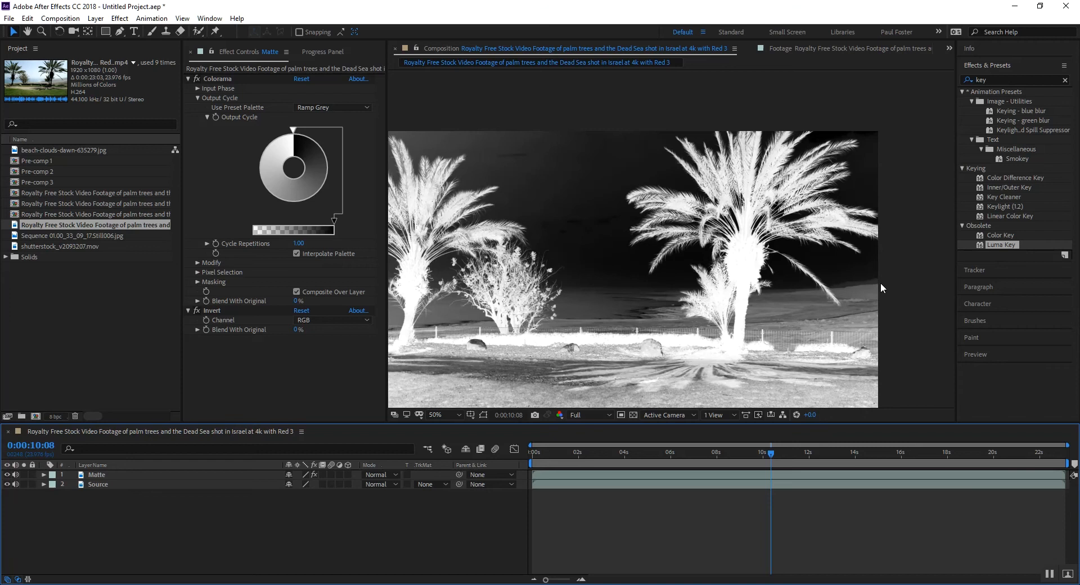
pyautogui.moveTo(868, 292)
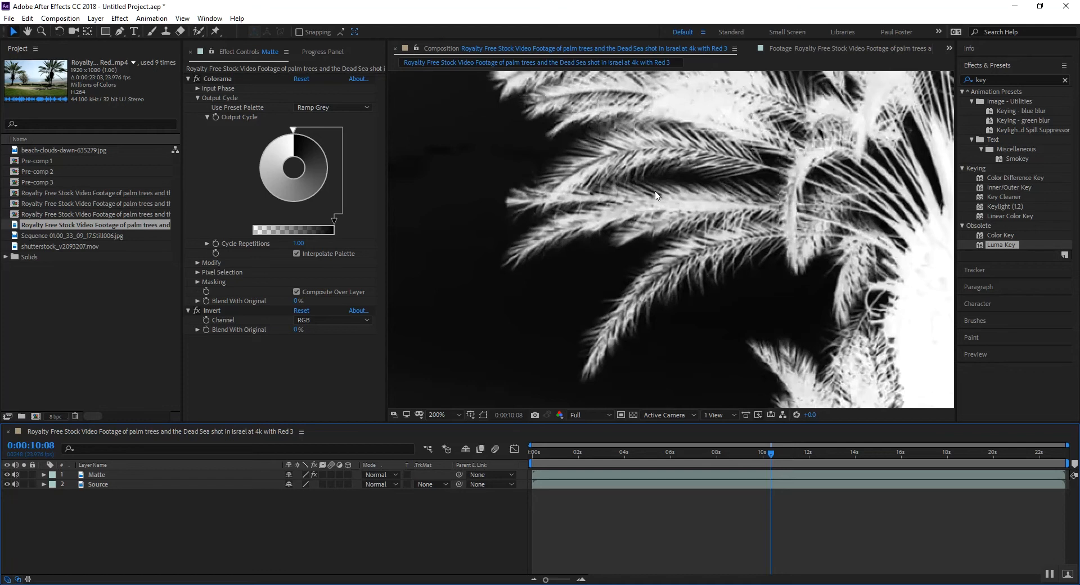
pyautogui.moveTo(697, 276)
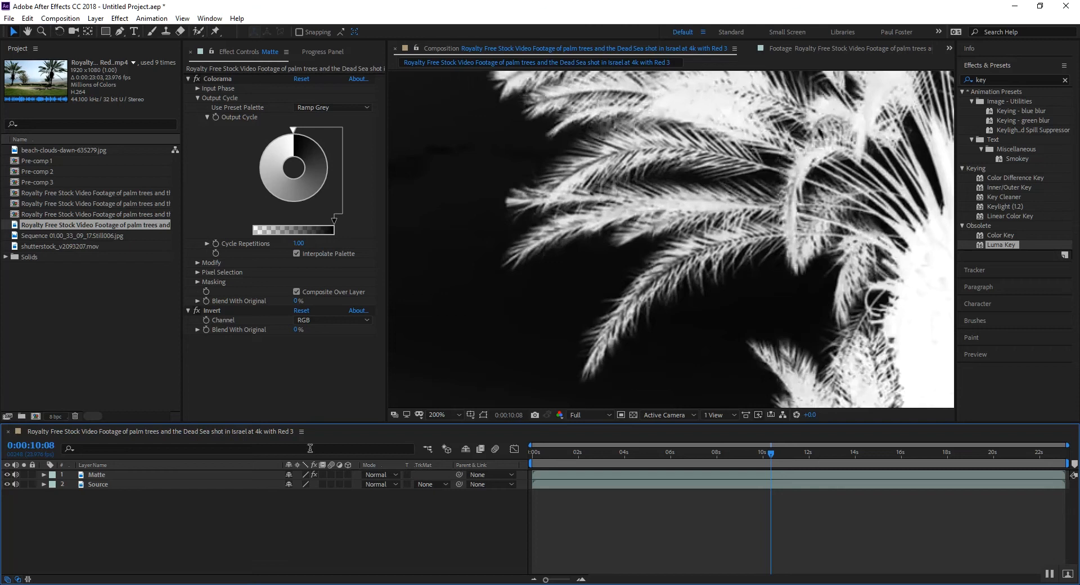
pyautogui.moveTo(284, 315)
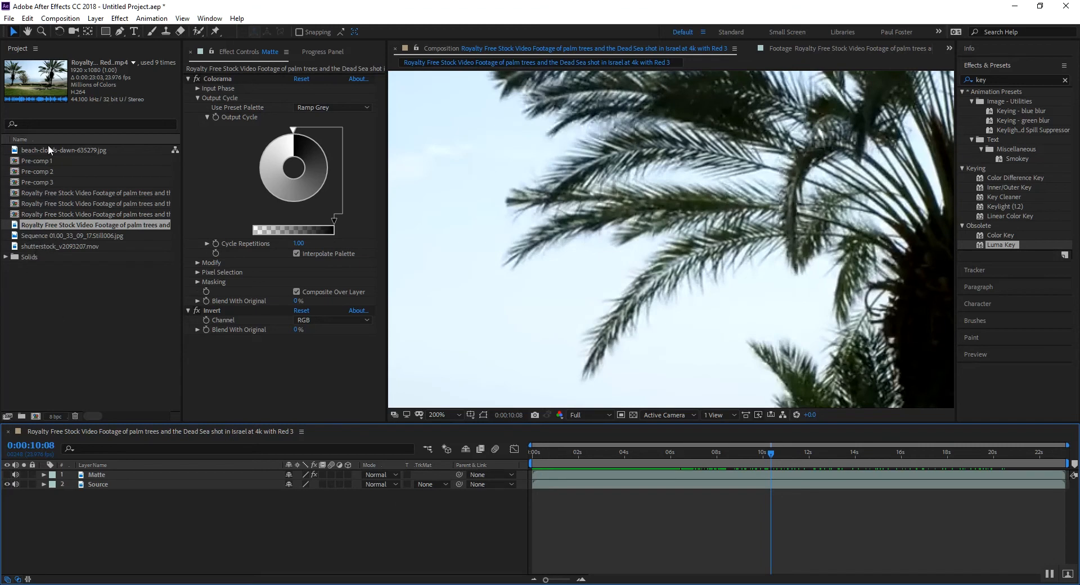
# Place beach-clouds-dawn-635279.jpg below Source and set Source's TrkMat to Luma Matte 'Matte'.
pyautogui.click(61, 150)
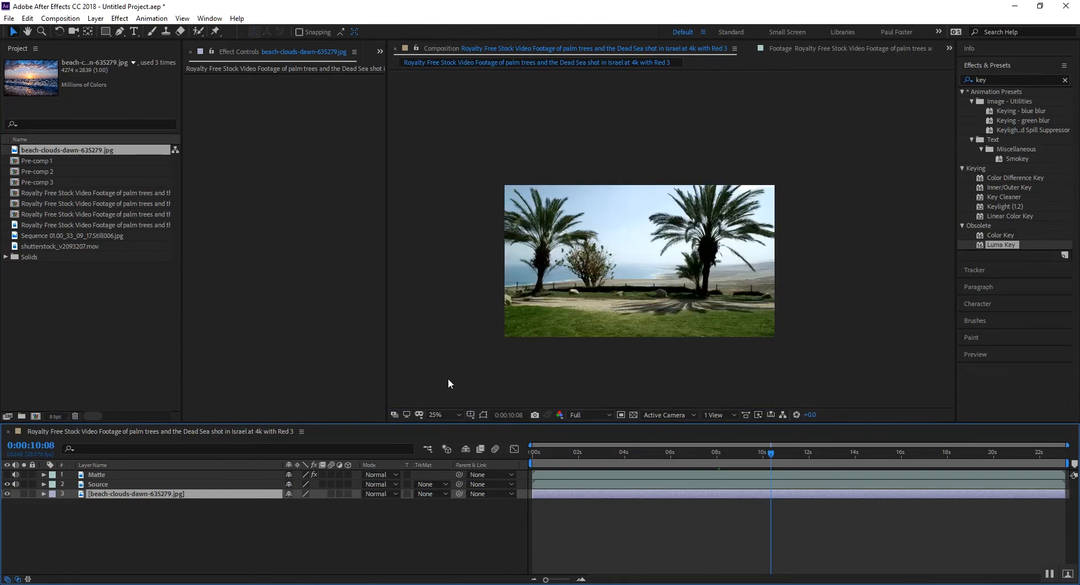
pyautogui.click(427, 494)
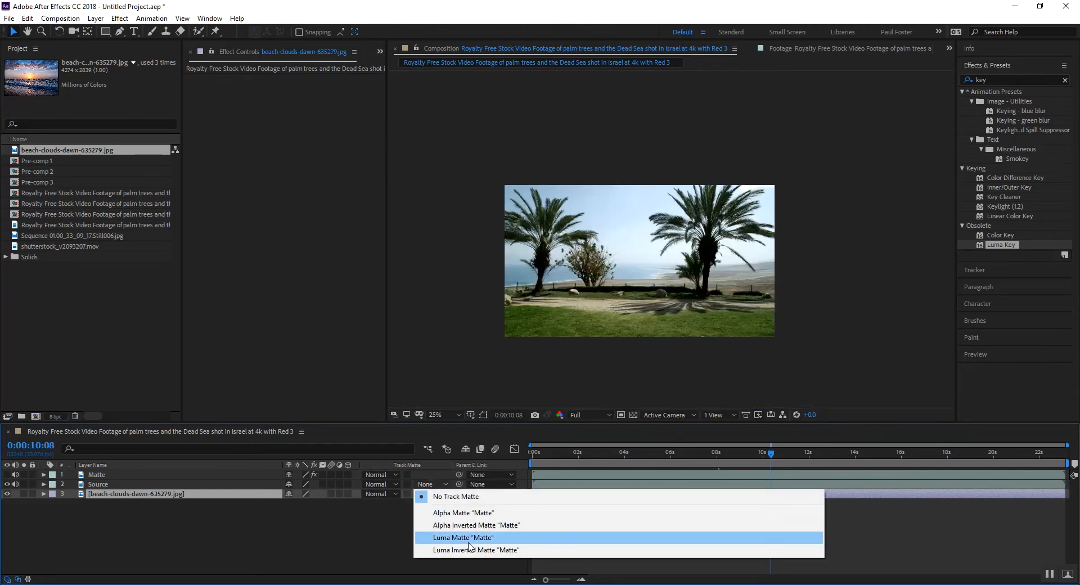
pyautogui.click(463, 538)
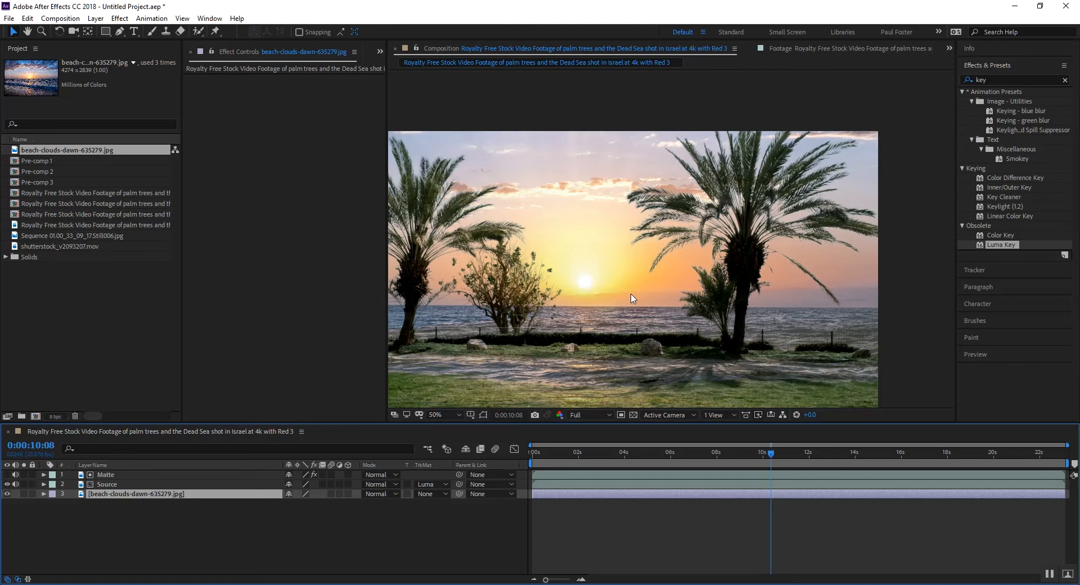
pyautogui.moveTo(822, 356)
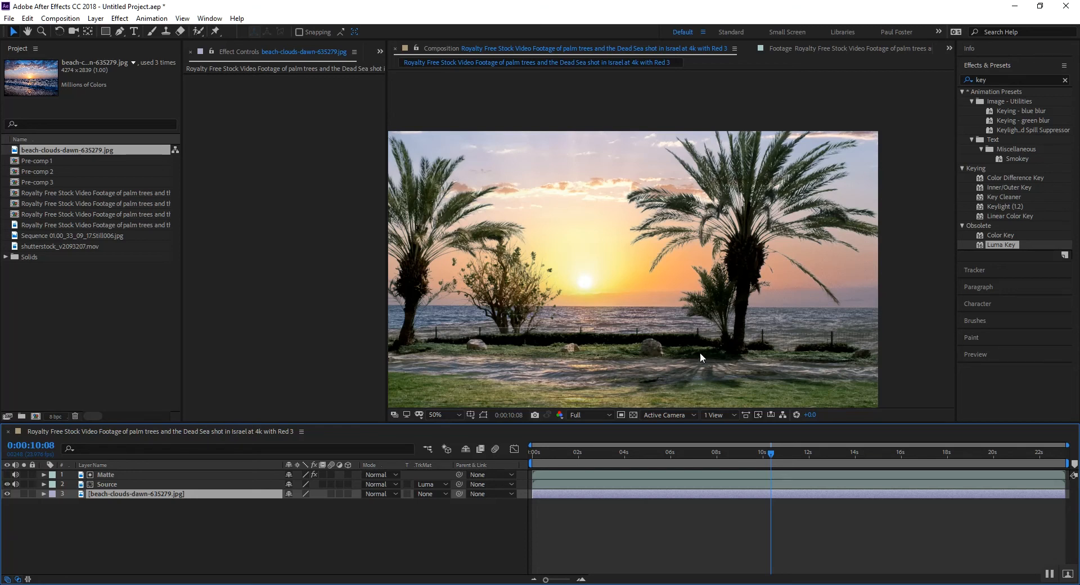
pyautogui.click(105, 475)
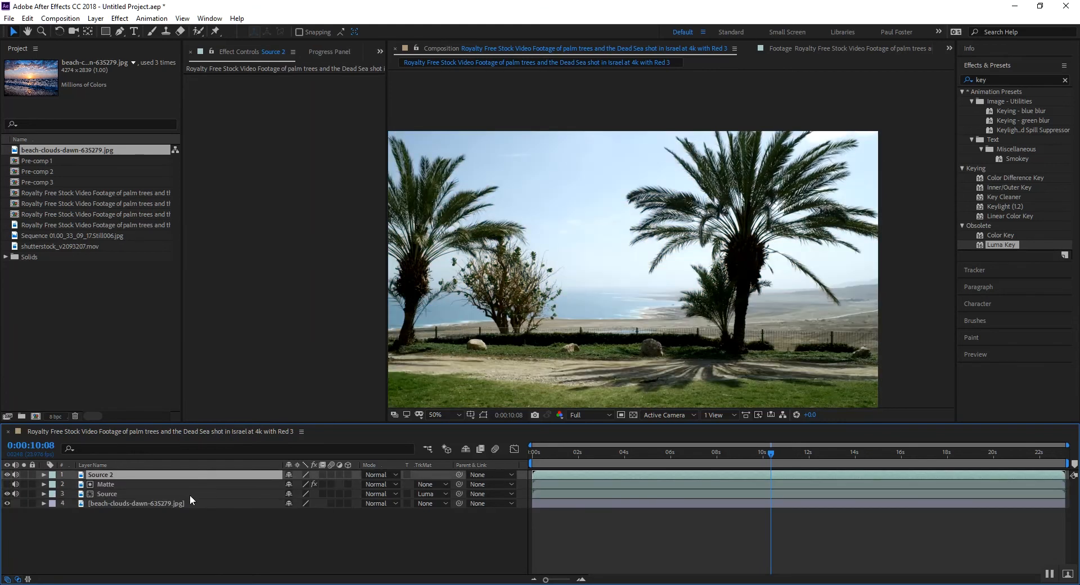
pyautogui.moveTo(735, 330)
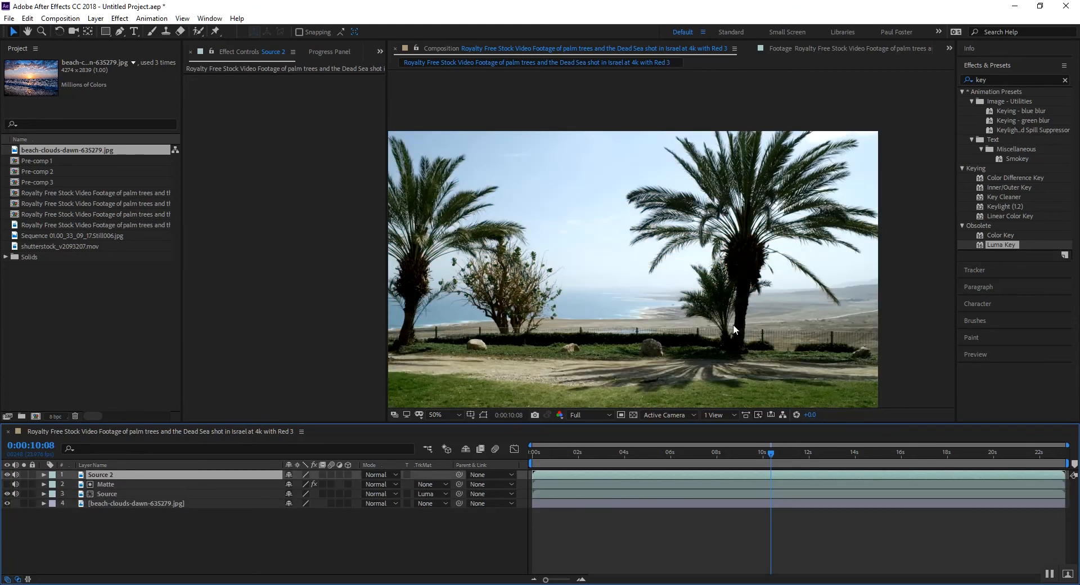
# Pen-mask the ground on Source 2, with Mask Feather 51 and Mask Expansion -25.
pyautogui.click(118, 34)
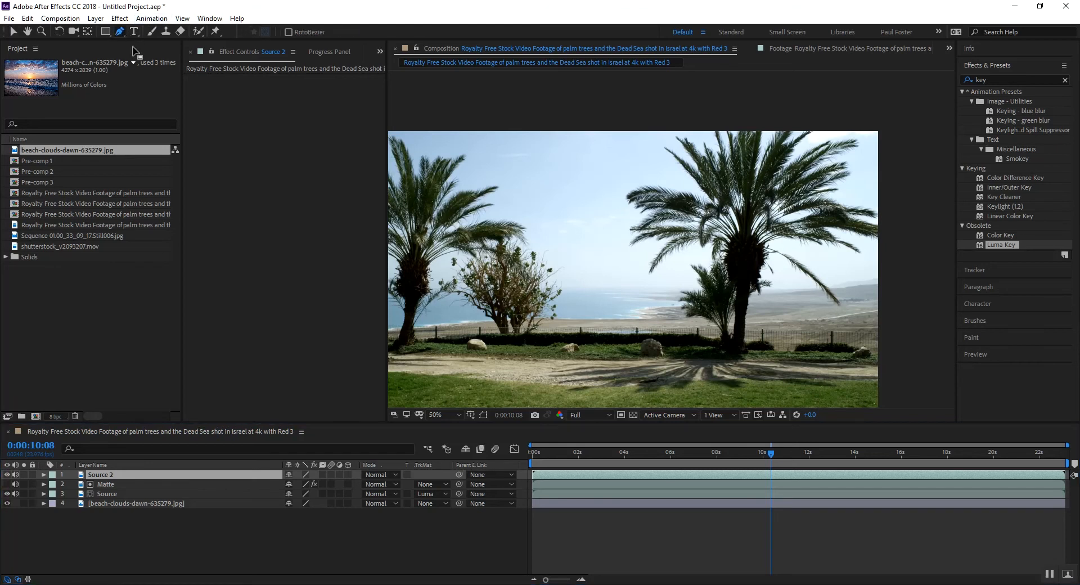
pyautogui.click(442, 415)
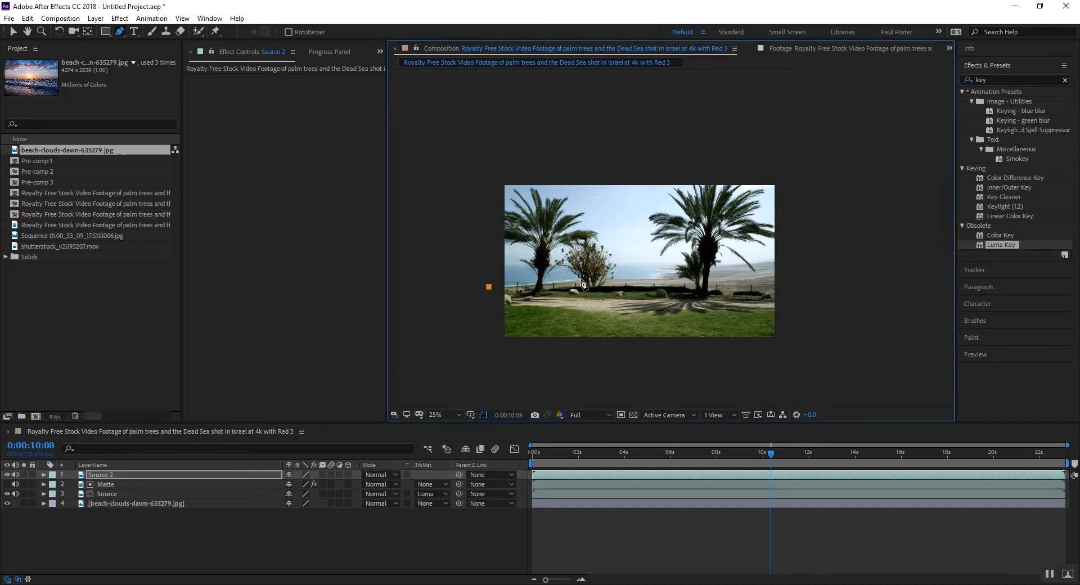
pyautogui.moveTo(489, 287); pyautogui.dragTo(668, 279)
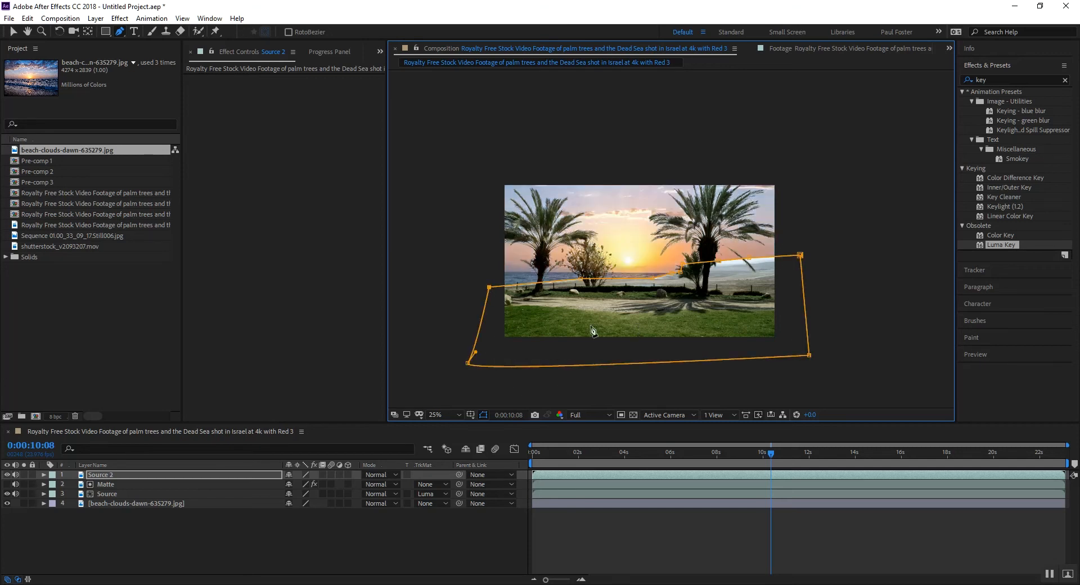
pyautogui.click(44, 475)
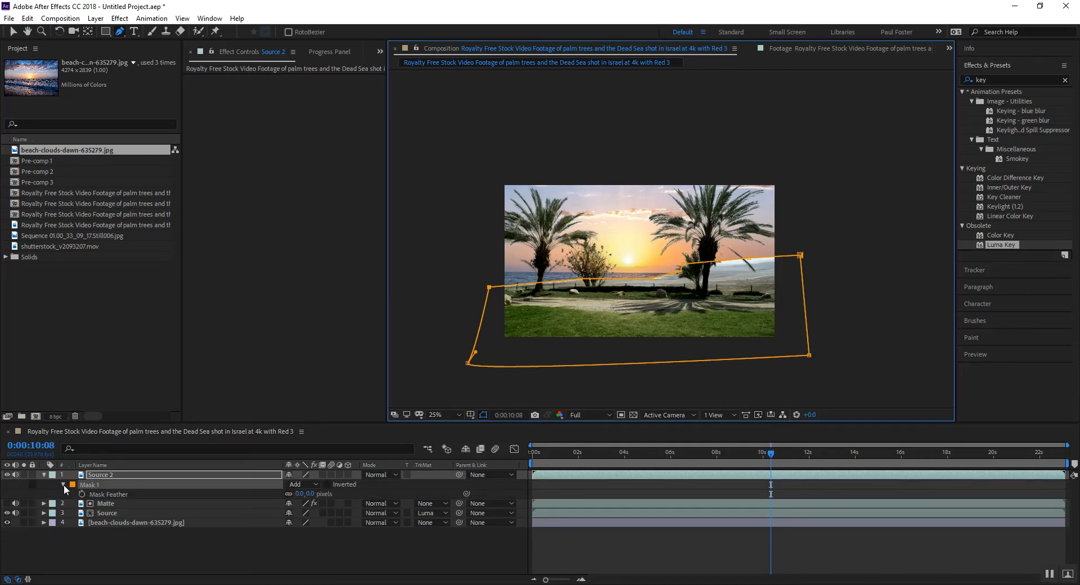
pyautogui.click(63, 485)
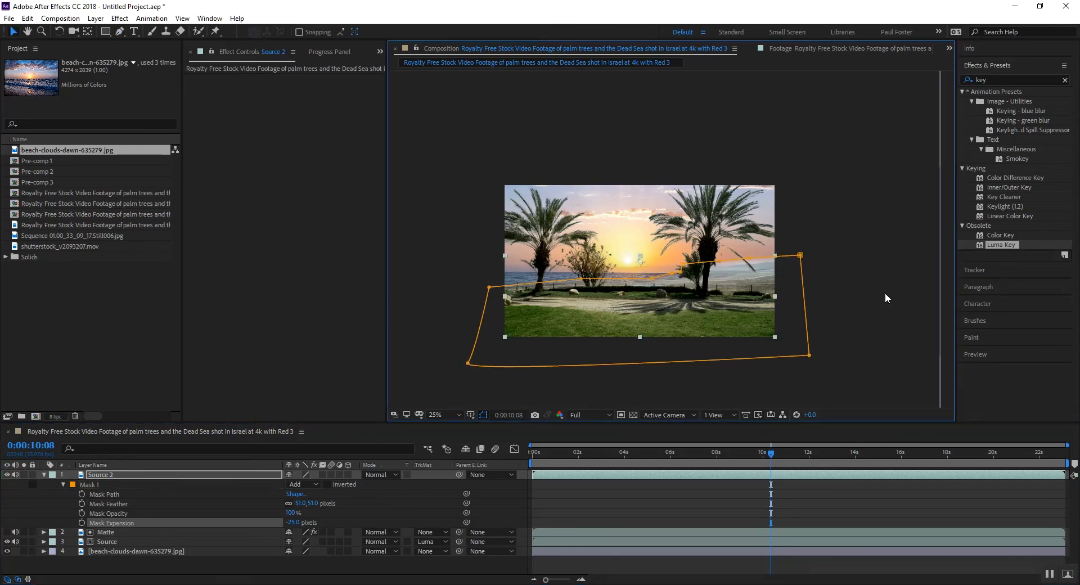
pyautogui.click(104, 532)
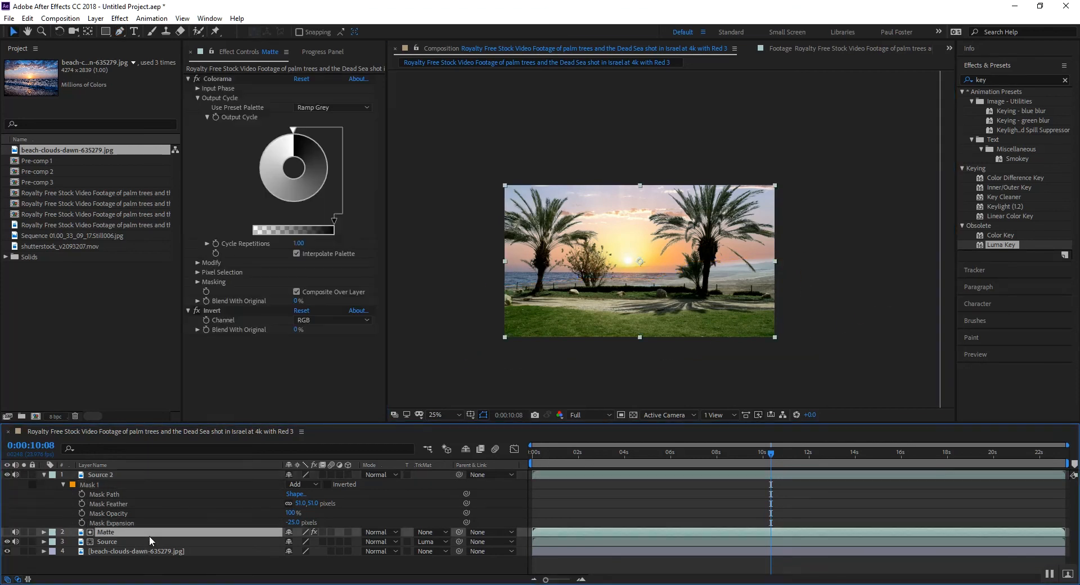
pyautogui.click(443, 415)
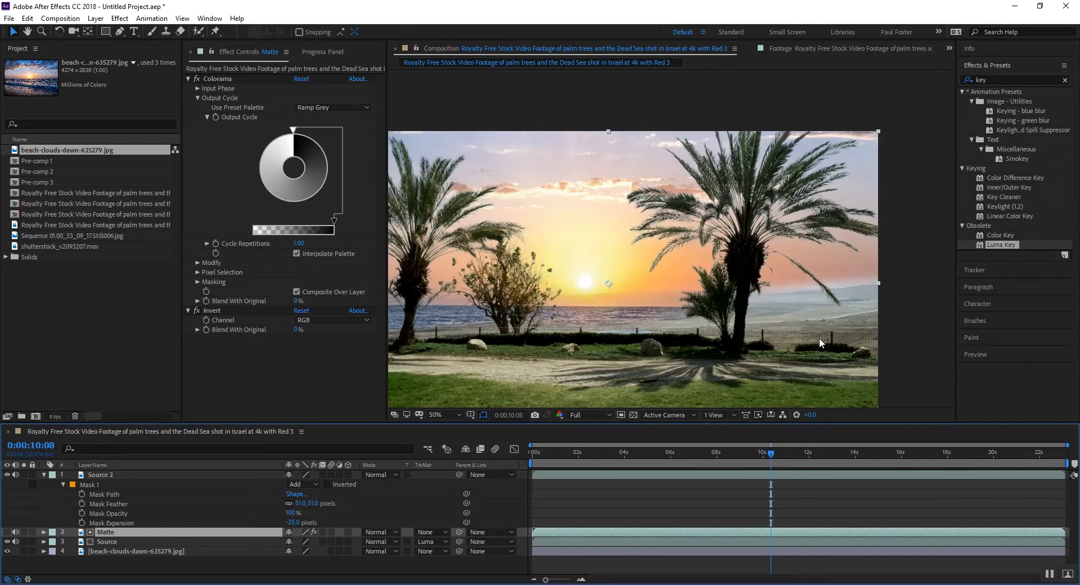
pyautogui.moveTo(854, 289)
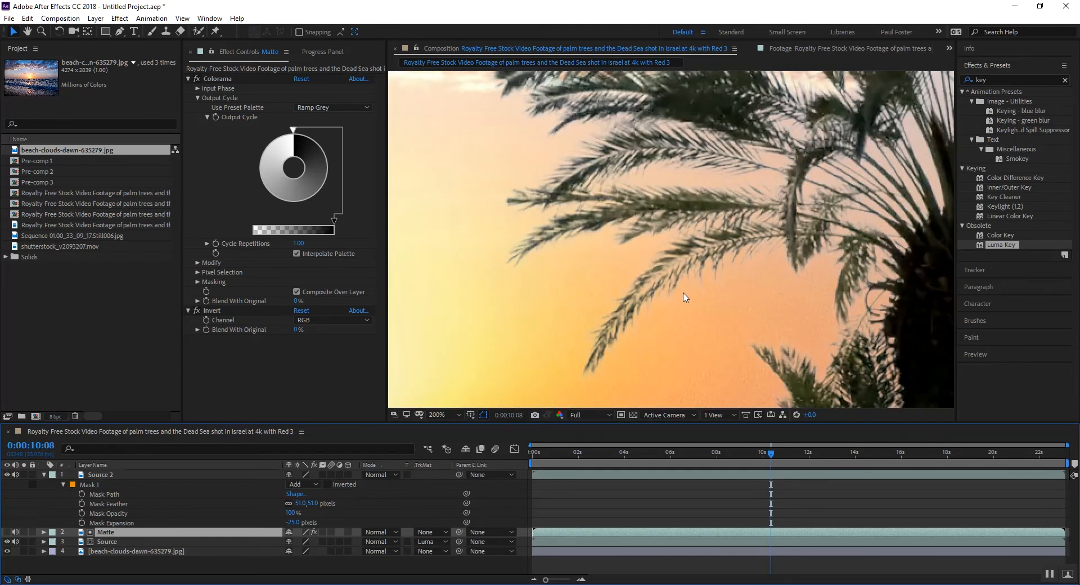
pyautogui.click(437, 414)
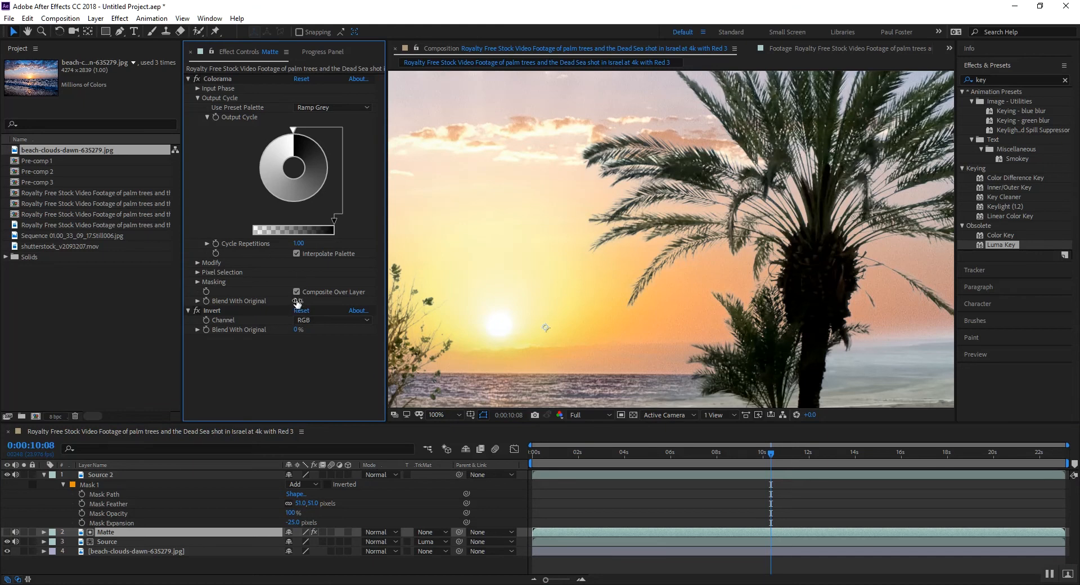
# Enter 0.50 for Colorama Cycle Repetitions, then scrub it to 0.85 while checking frond edges.
pyautogui.click(301, 301)
pyautogui.write('10')
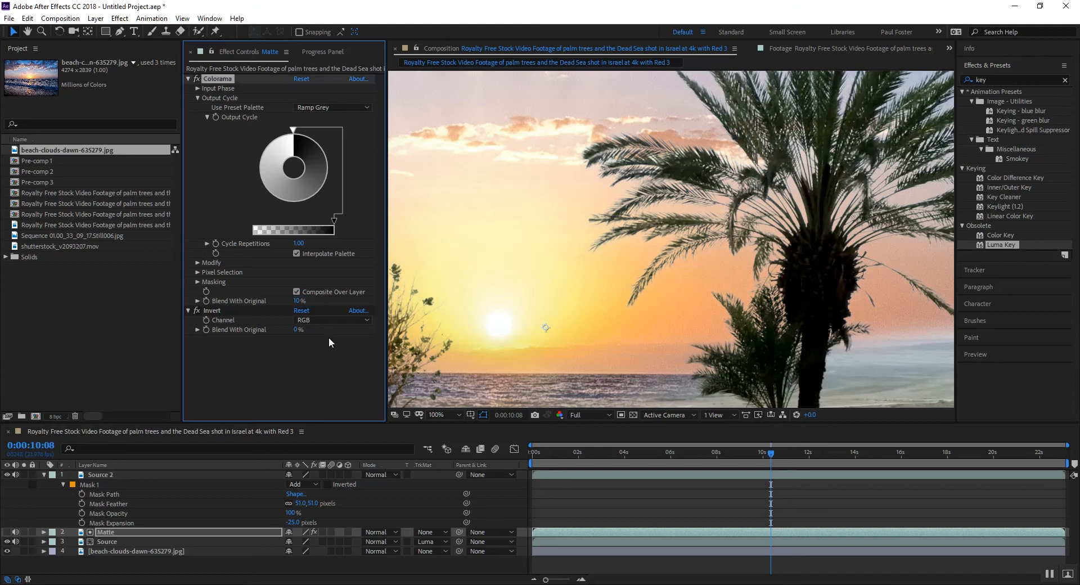
pyautogui.moveTo(294, 231)
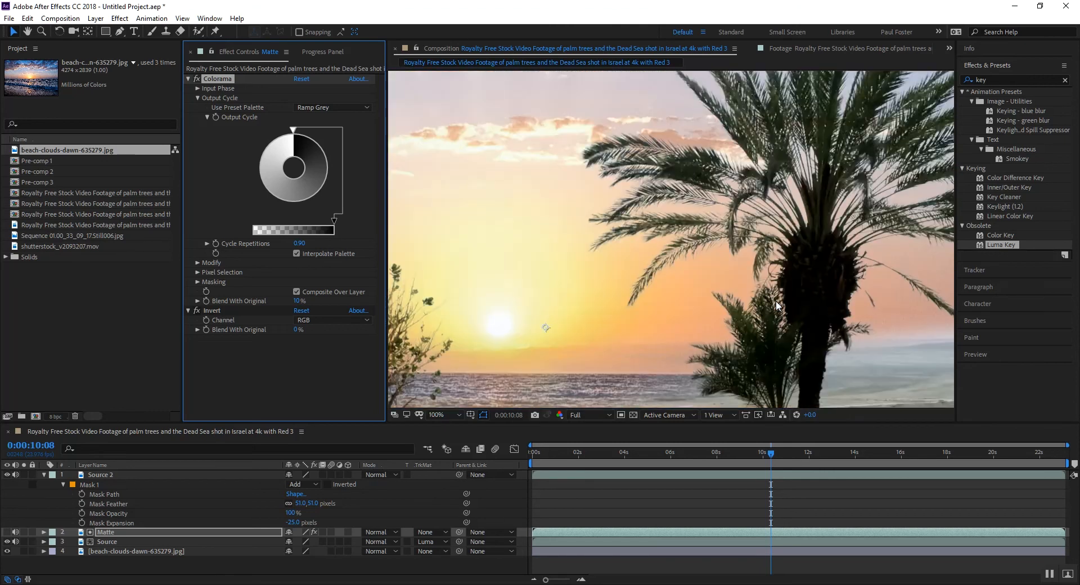
pyautogui.click(437, 415)
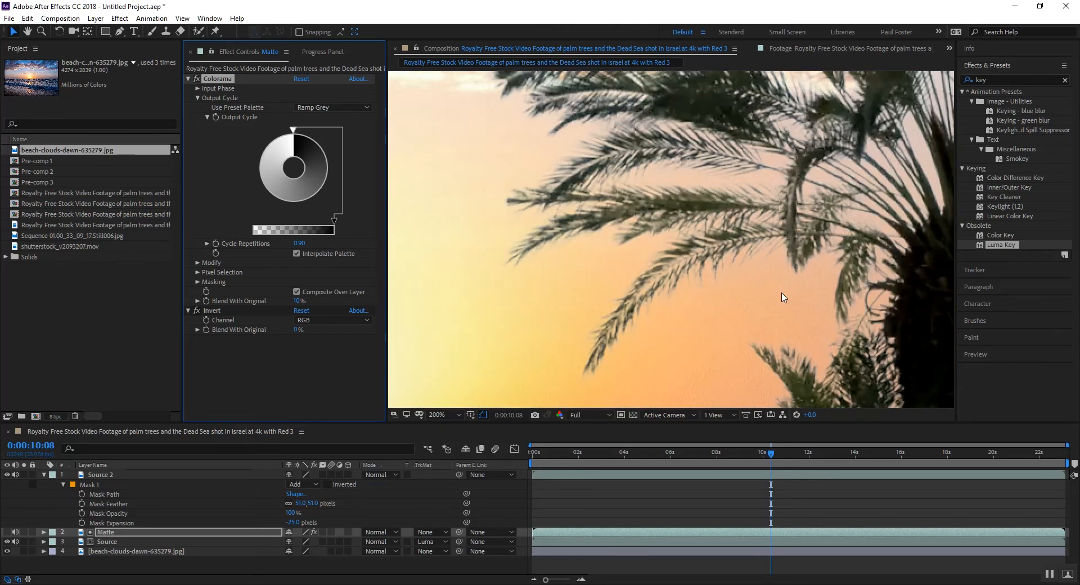
pyautogui.click(300, 243)
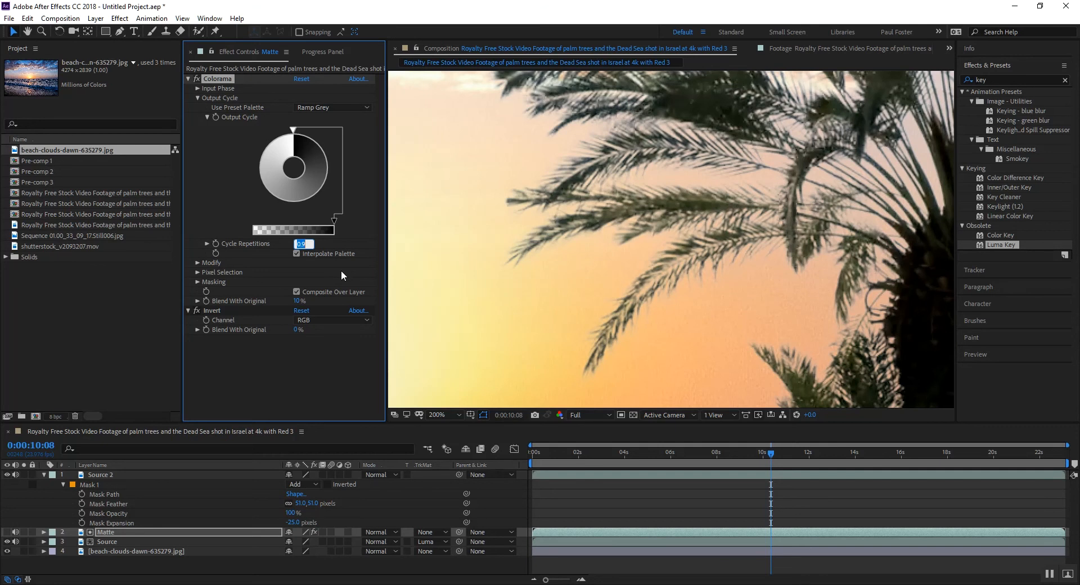
pyautogui.write('0.50')
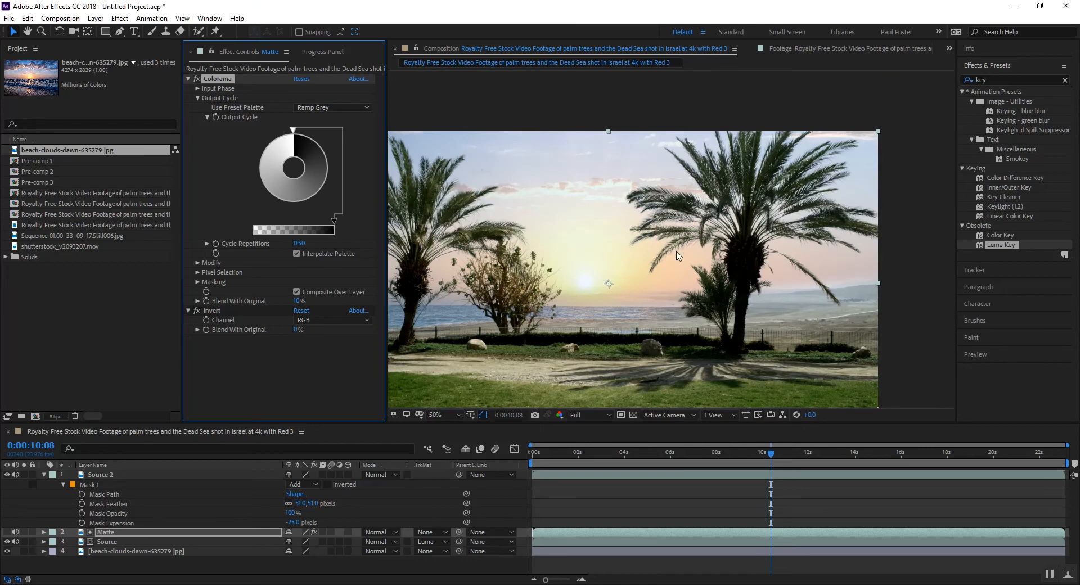
pyautogui.click(436, 415)
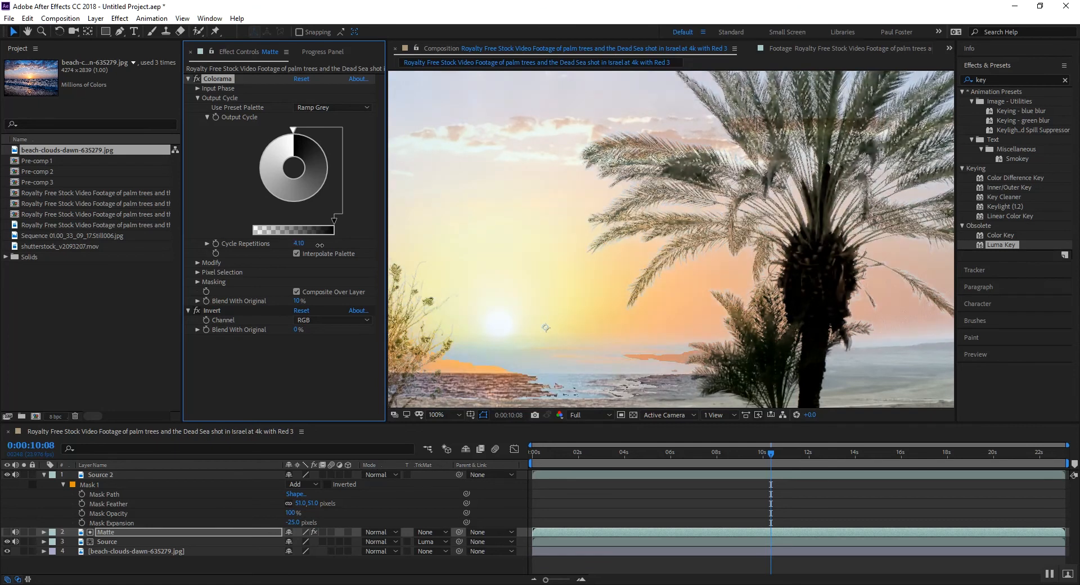
pyautogui.moveTo(298, 243); pyautogui.dragTo(290, 243)
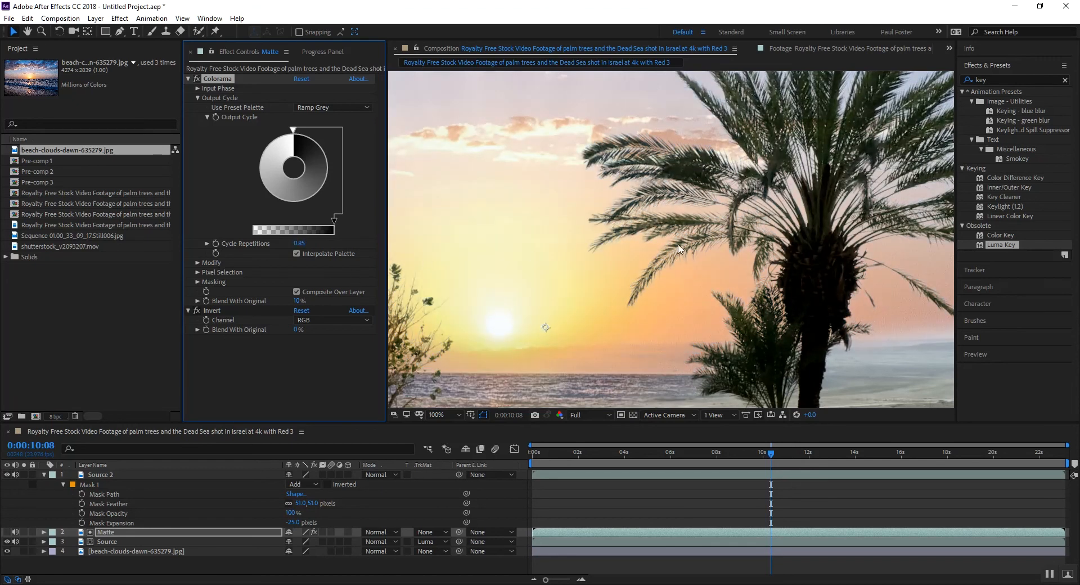
pyautogui.click(436, 414)
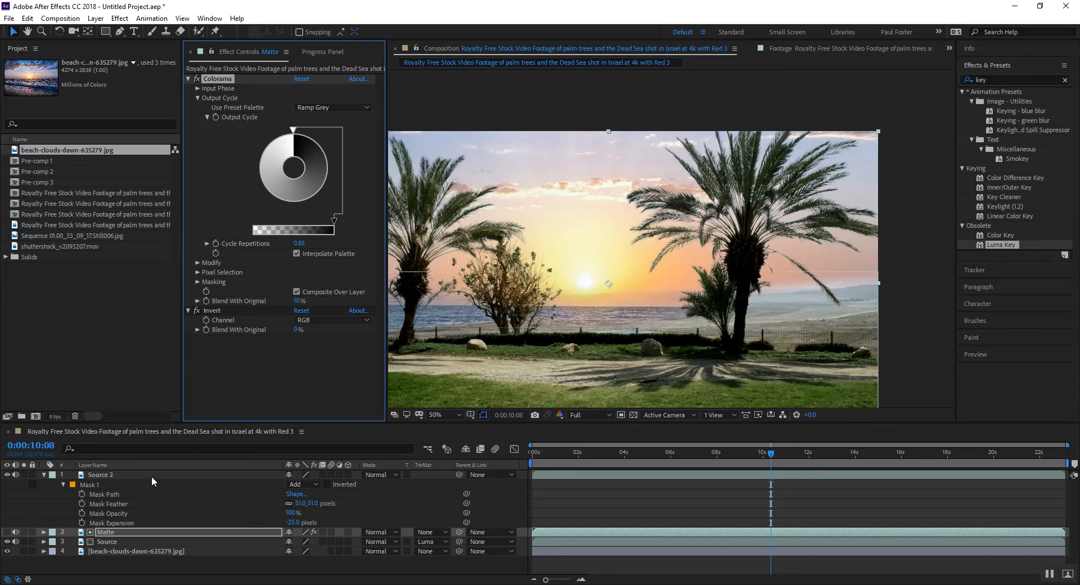
pyautogui.click(100, 475)
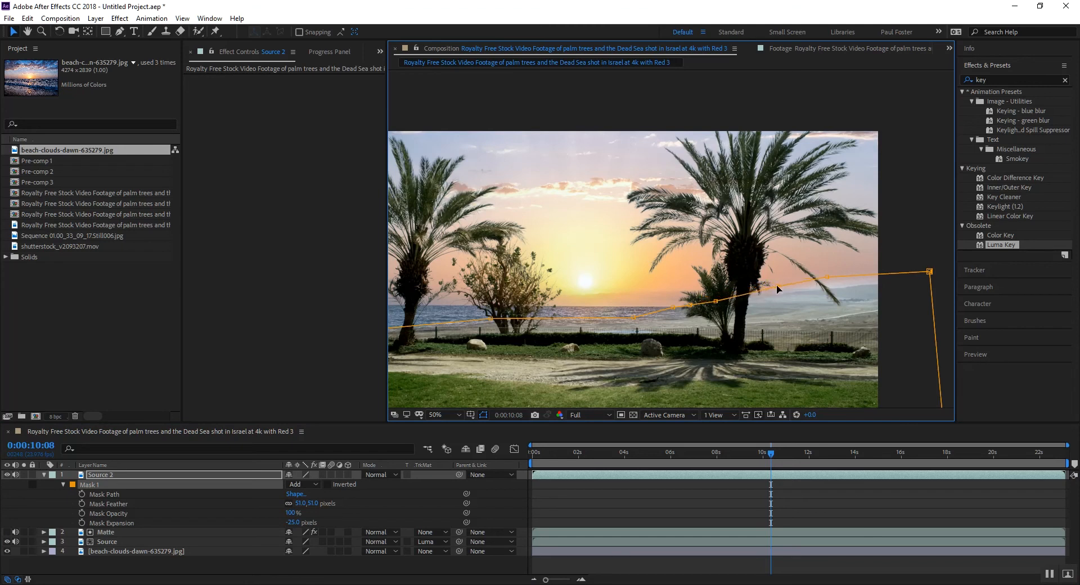
pyautogui.moveTo(839, 288)
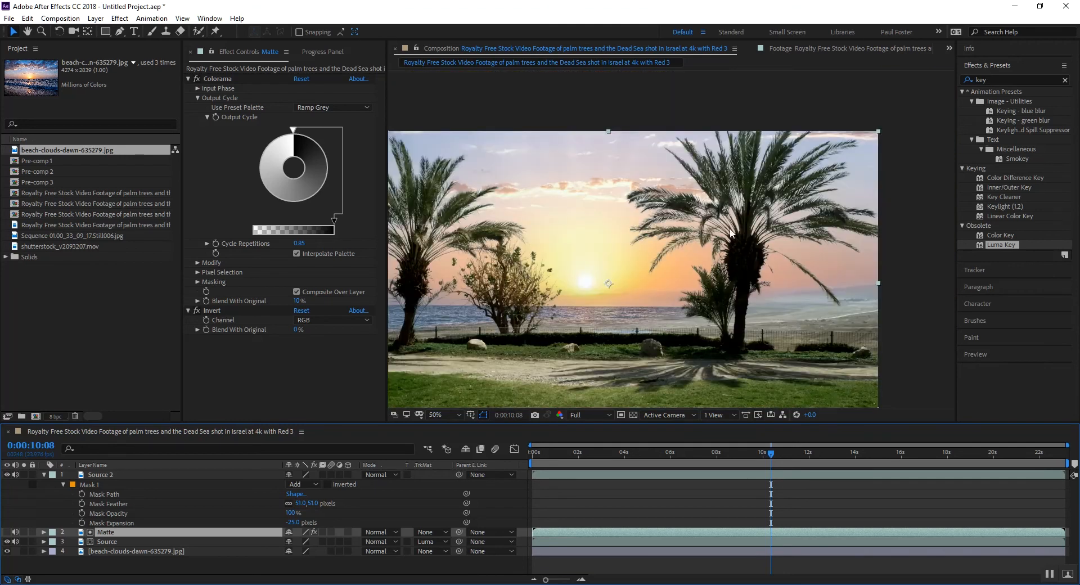
pyautogui.moveTo(548, 351)
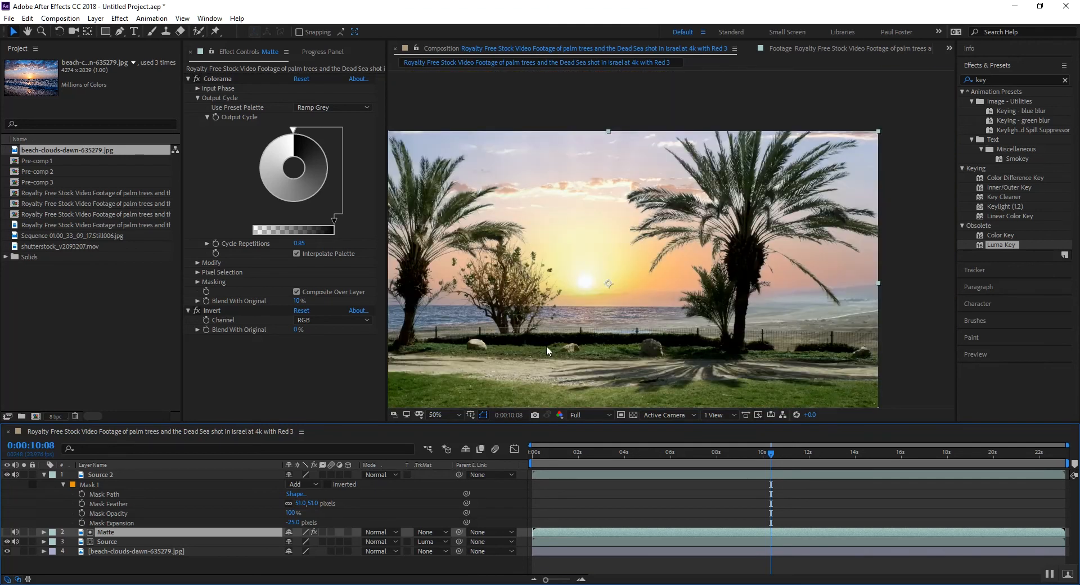
pyautogui.moveTo(567, 269)
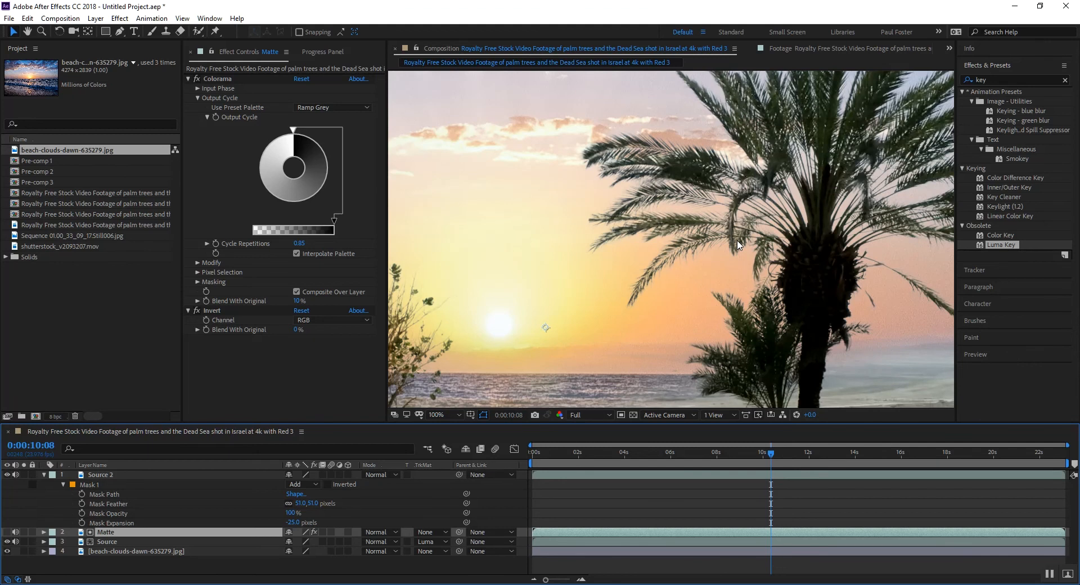
pyautogui.click(436, 415)
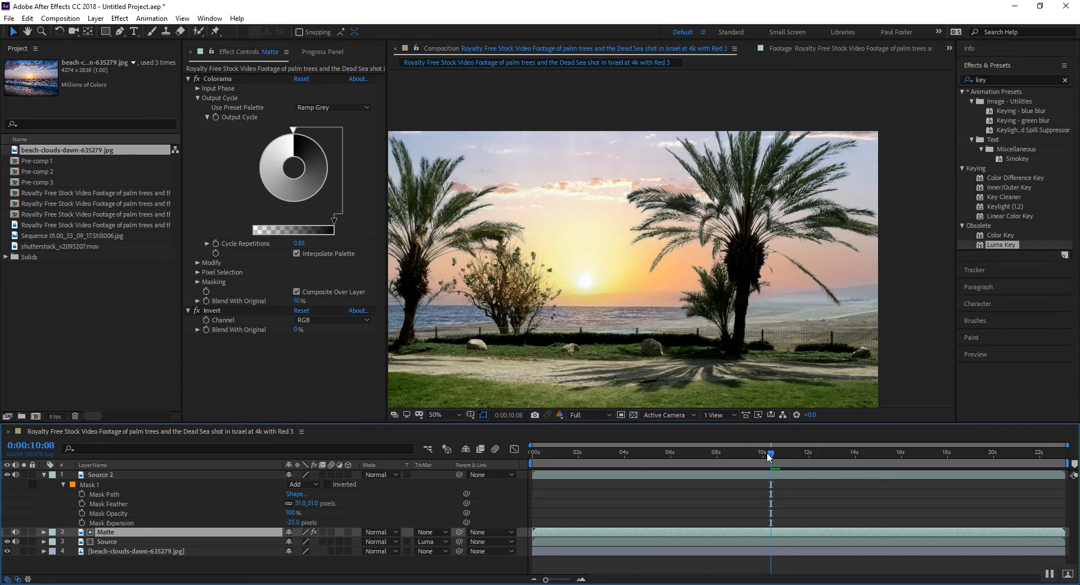
pyautogui.click(836, 453)
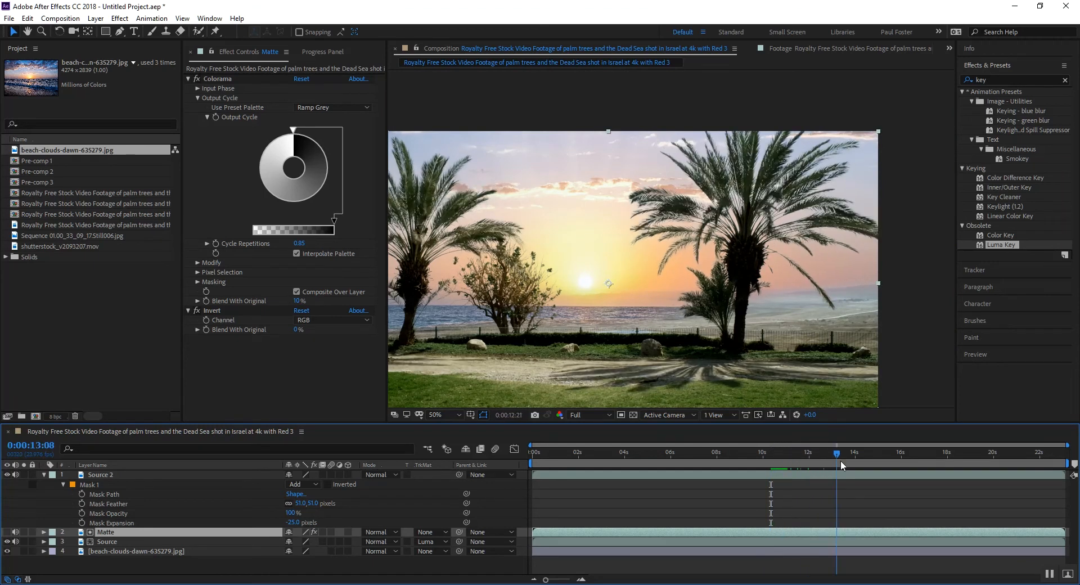
pyautogui.moveTo(837, 452); pyautogui.dragTo(920, 452)
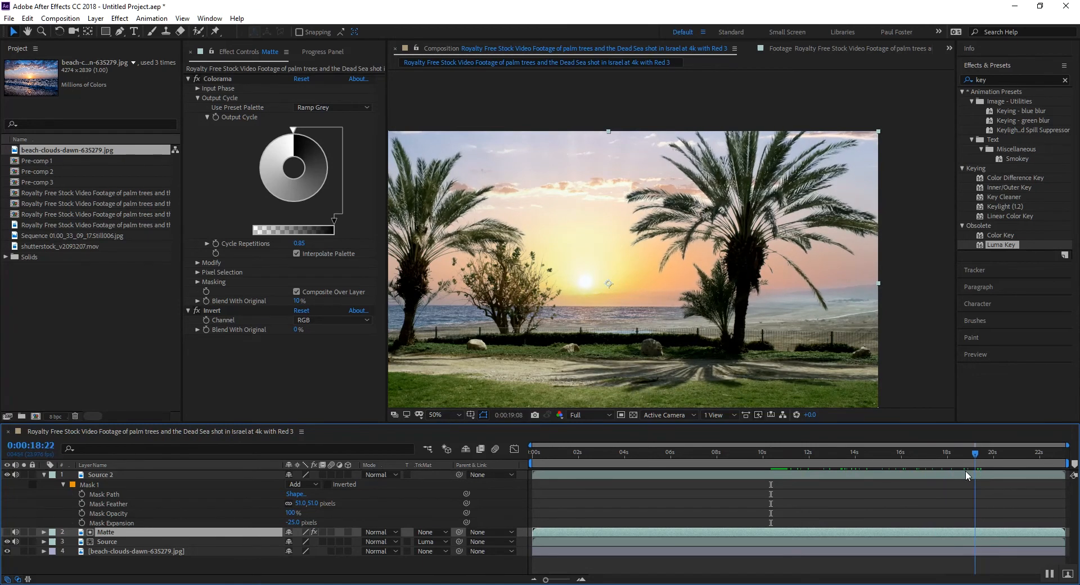
pyautogui.click(688, 472)
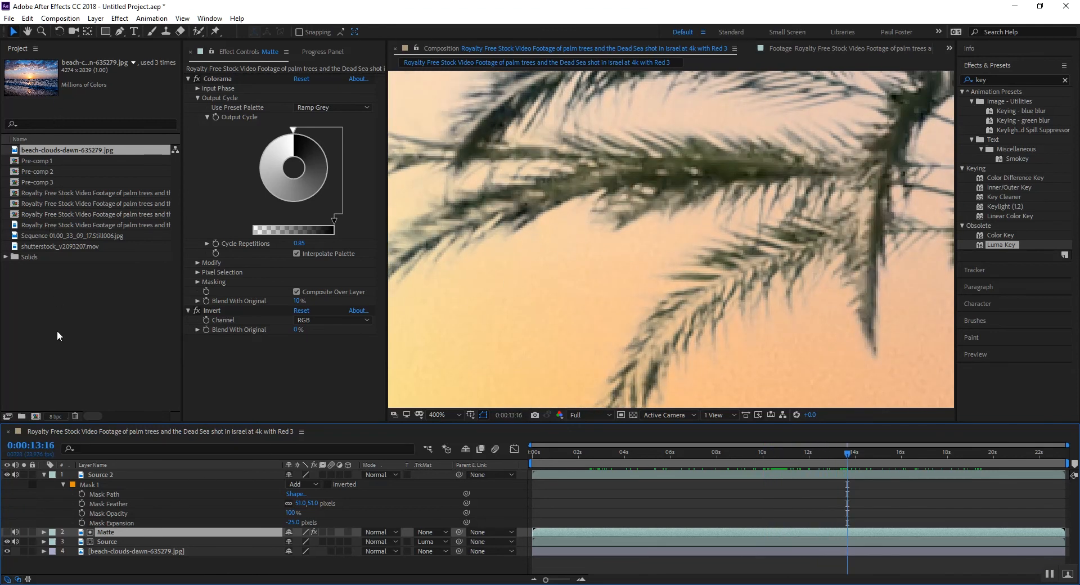
pyautogui.click(73, 235)
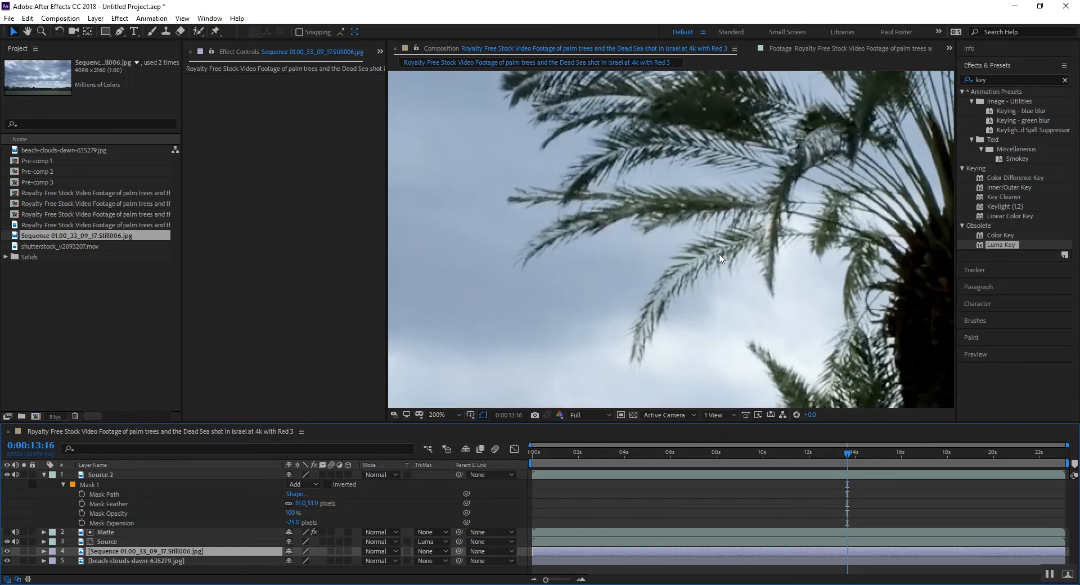
pyautogui.moveTo(858, 457)
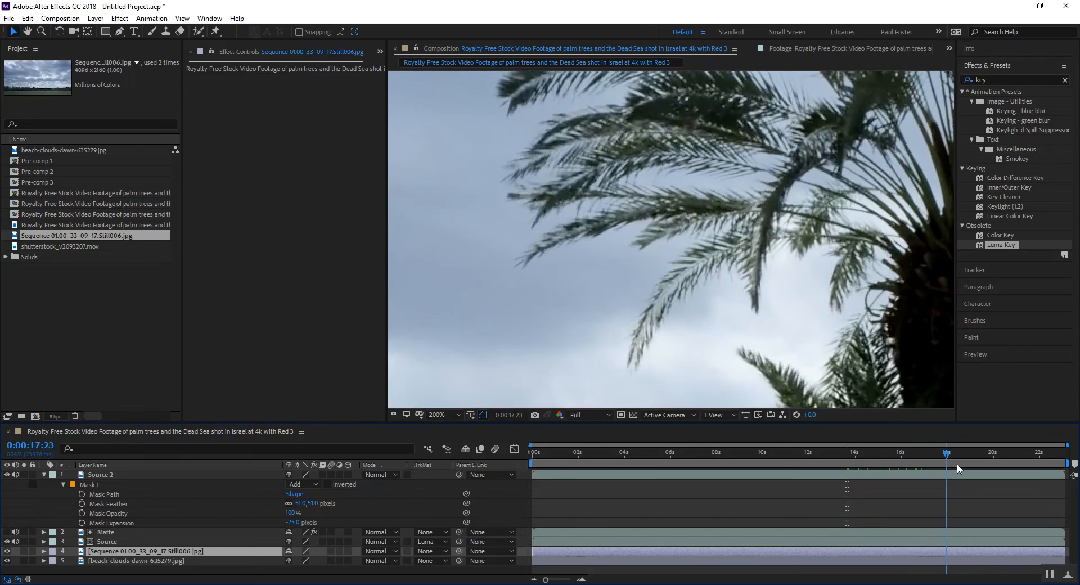
# Check an earlier frame of the cloudy-sky composite and select the Matte layer.
pyautogui.click(738, 453)
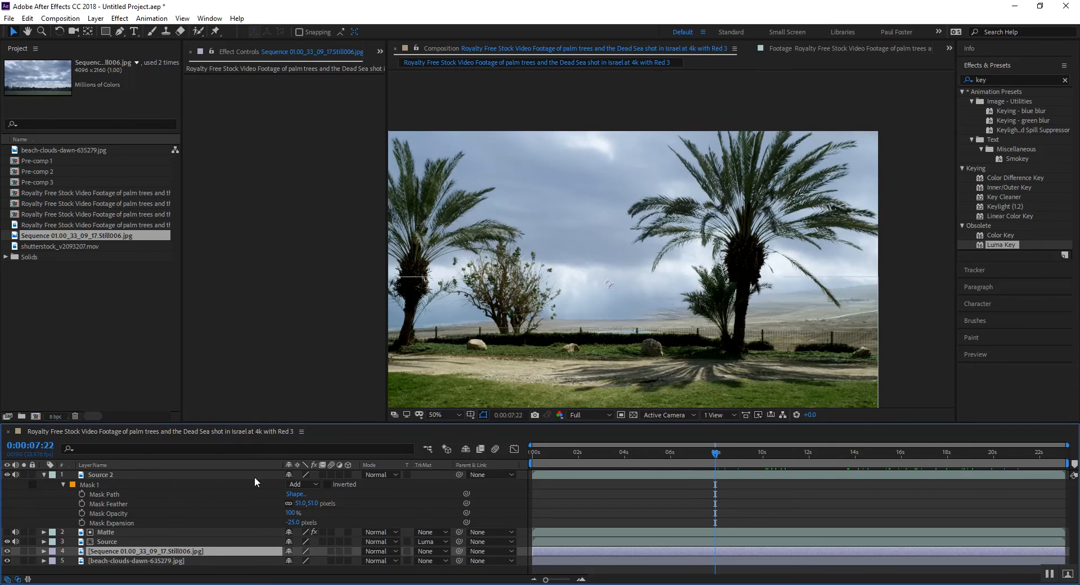
pyautogui.click(91, 532)
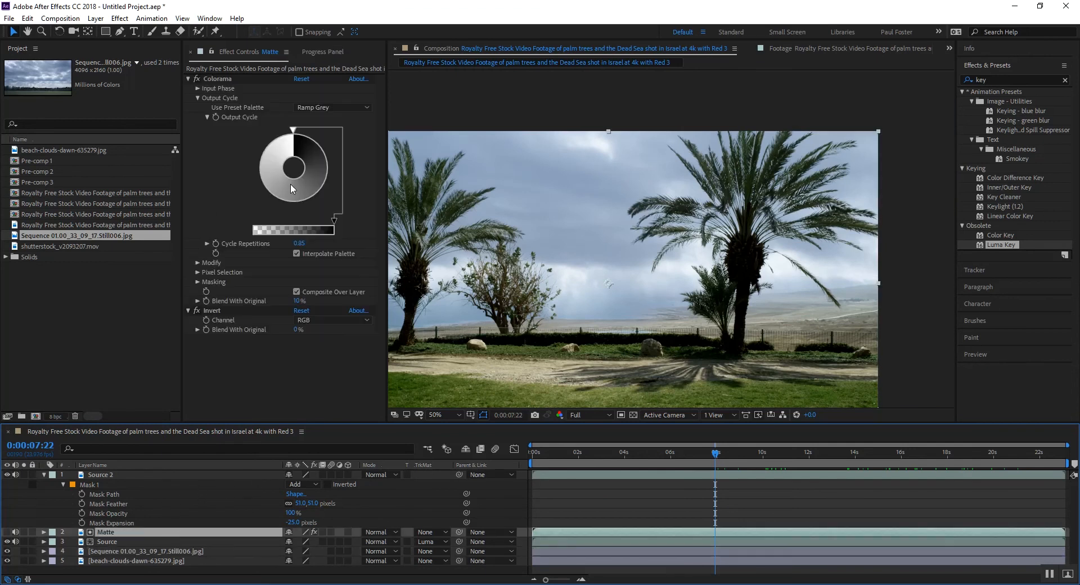
pyautogui.moveTo(284, 206)
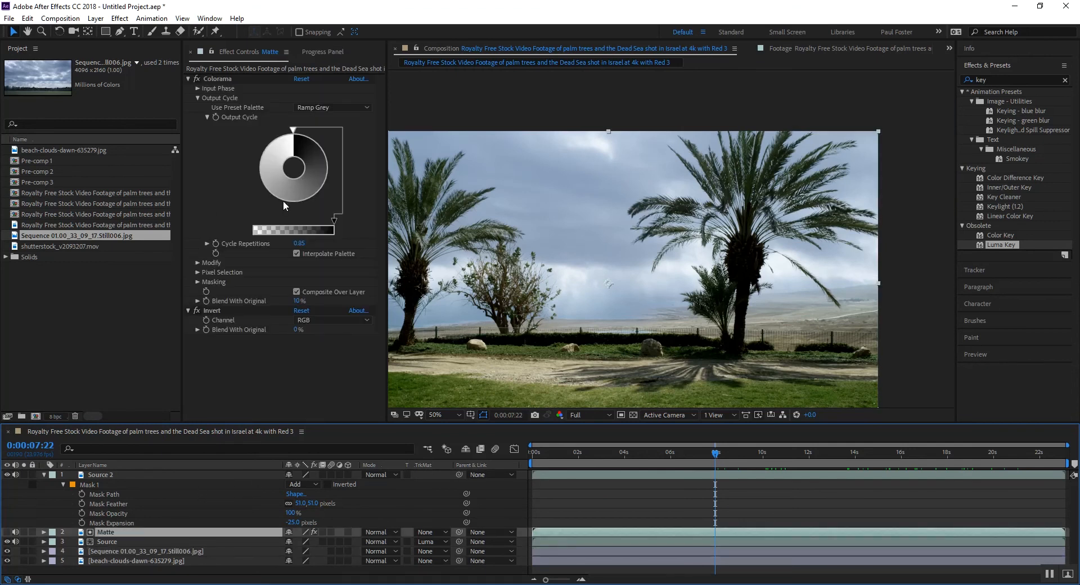
# Change a Colorama output cycle colour to pure black and check another frame.
pyautogui.click(293, 172)
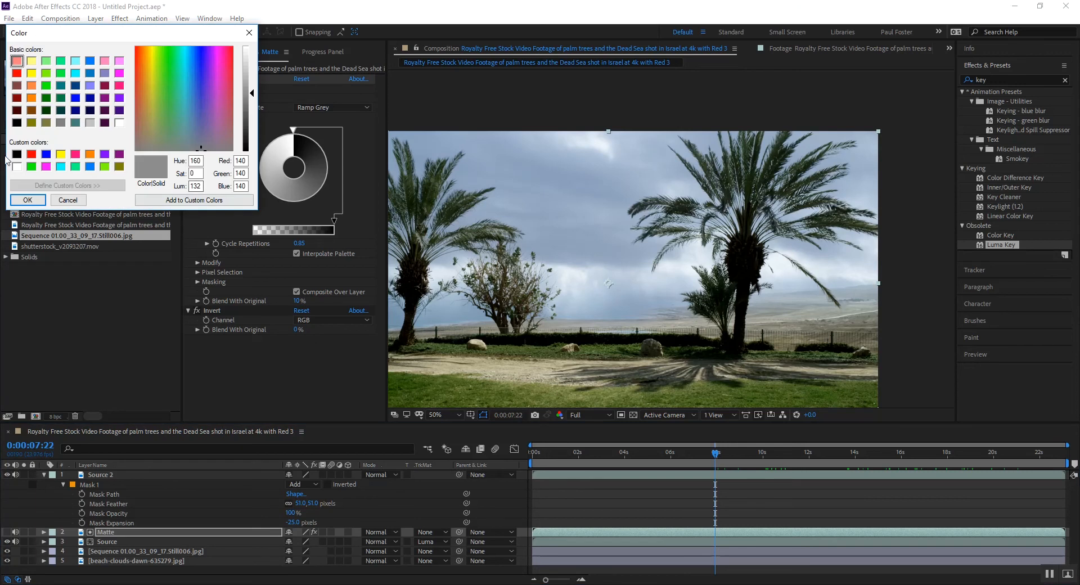
pyautogui.click(19, 167)
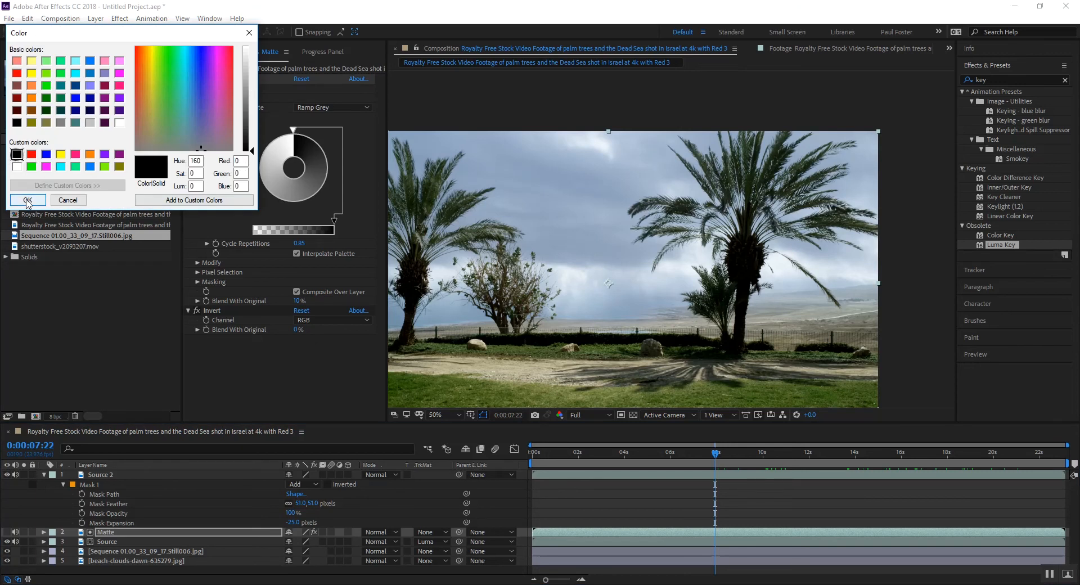
pyautogui.click(28, 199)
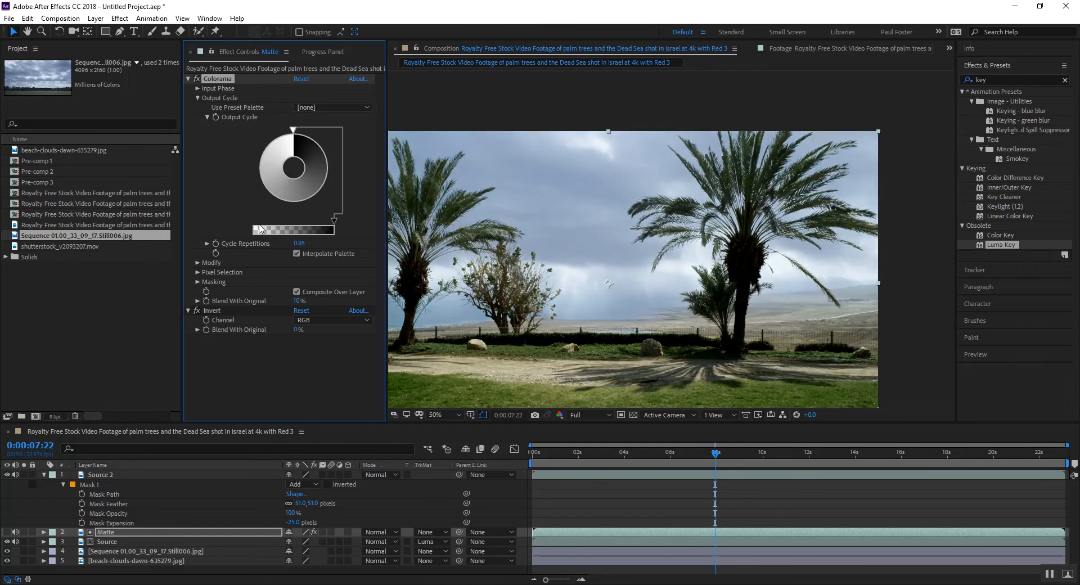
pyautogui.click(436, 415)
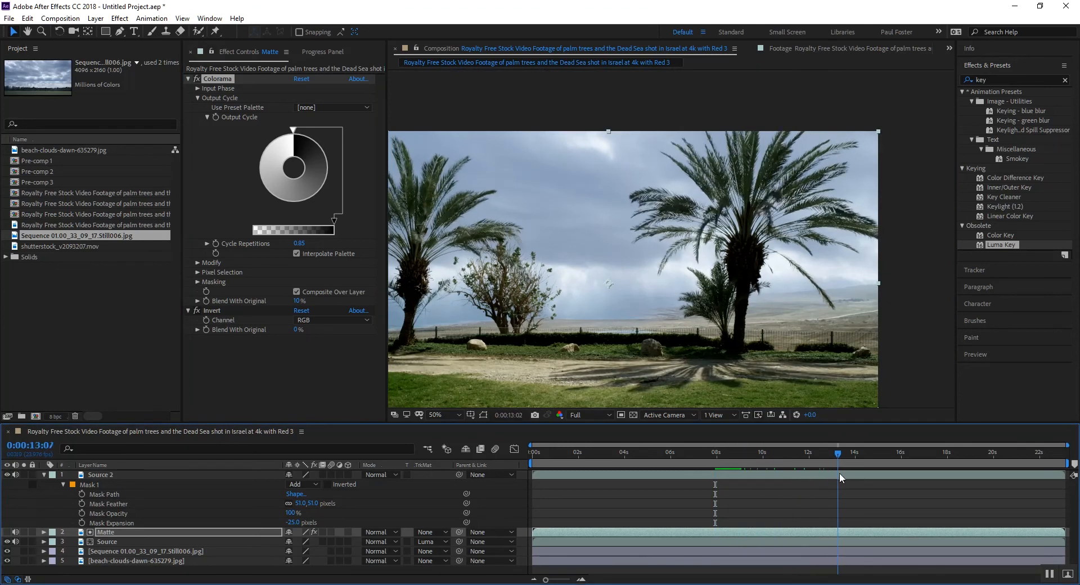
pyautogui.click(788, 486)
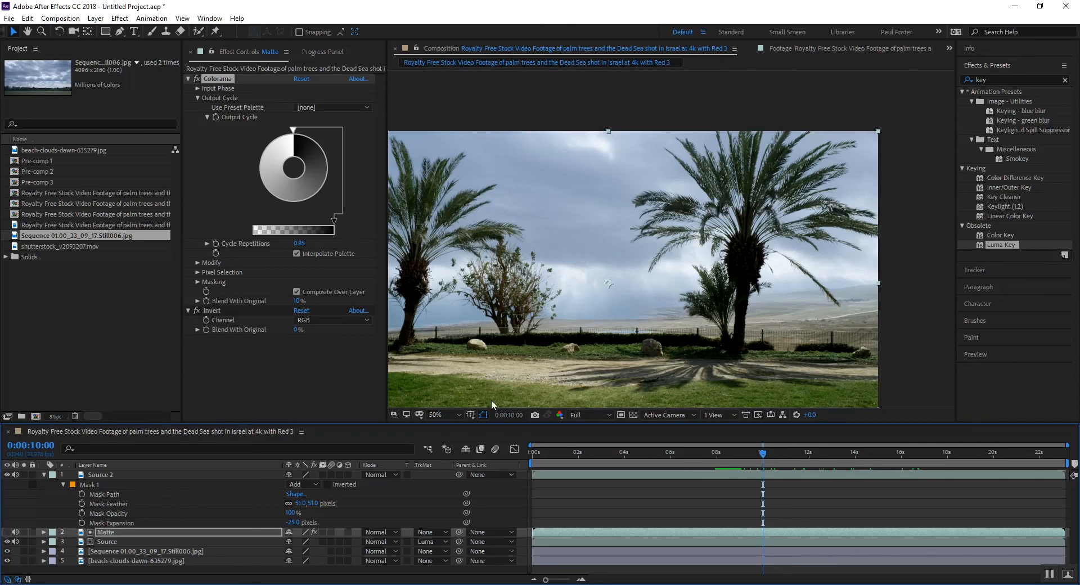
# Set viewer magnification to Fit and jump to around 9 seconds.
pyautogui.click(435, 415)
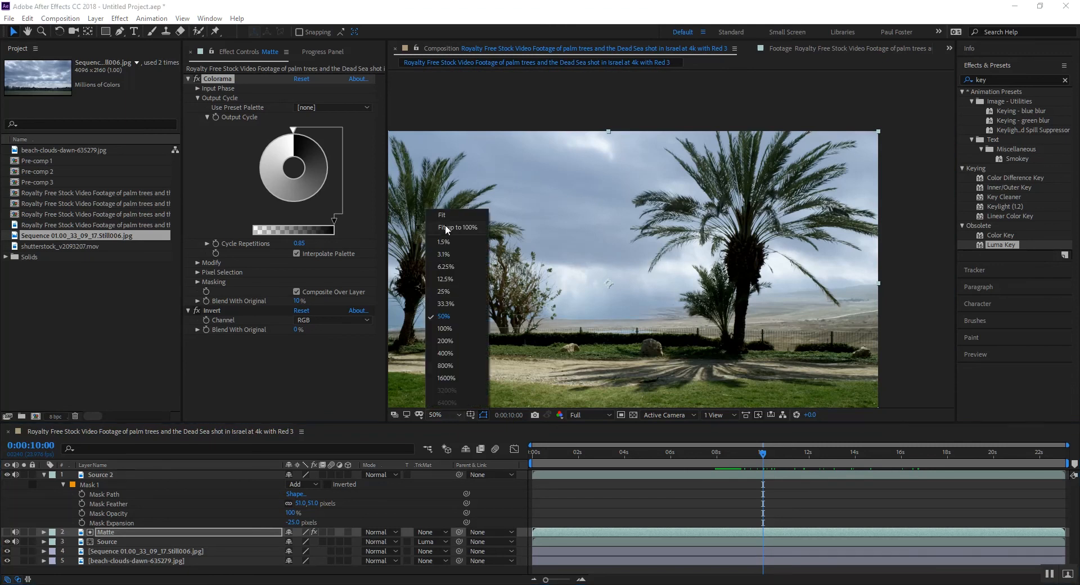
pyautogui.moveTo(444, 242)
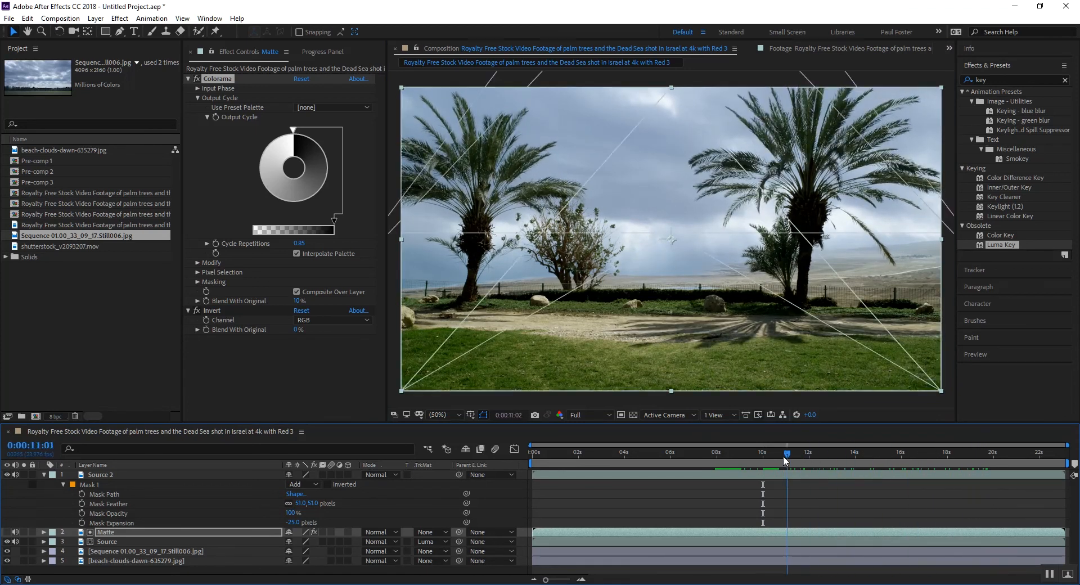
pyautogui.click(742, 453)
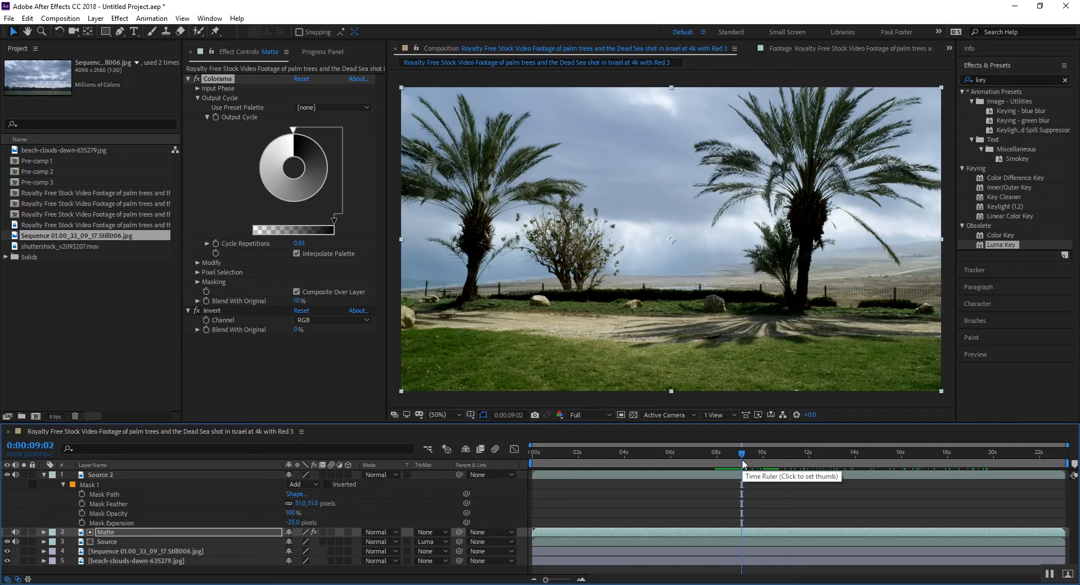
pyautogui.moveTo(17, 533)
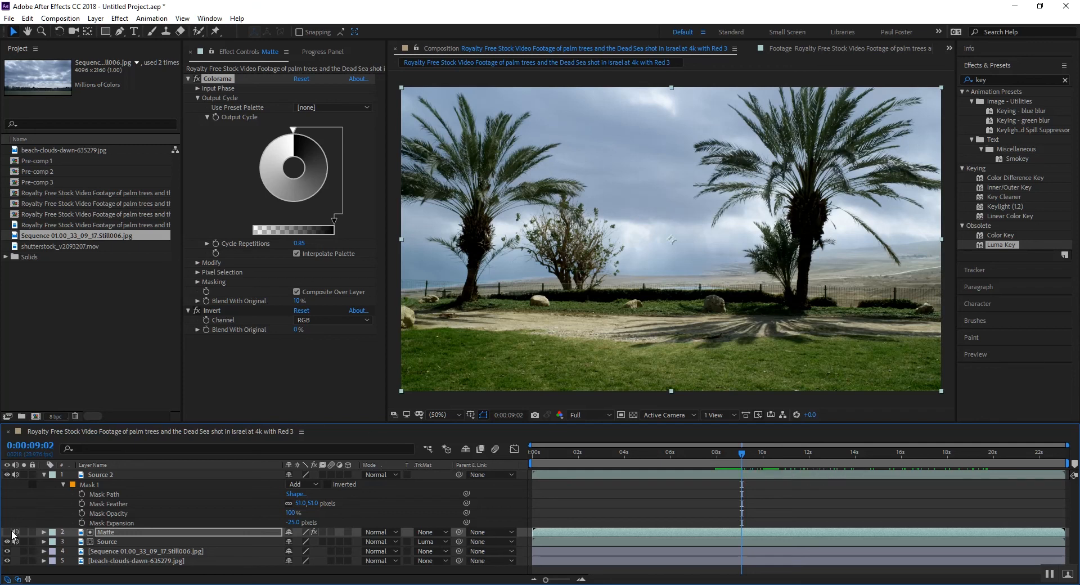